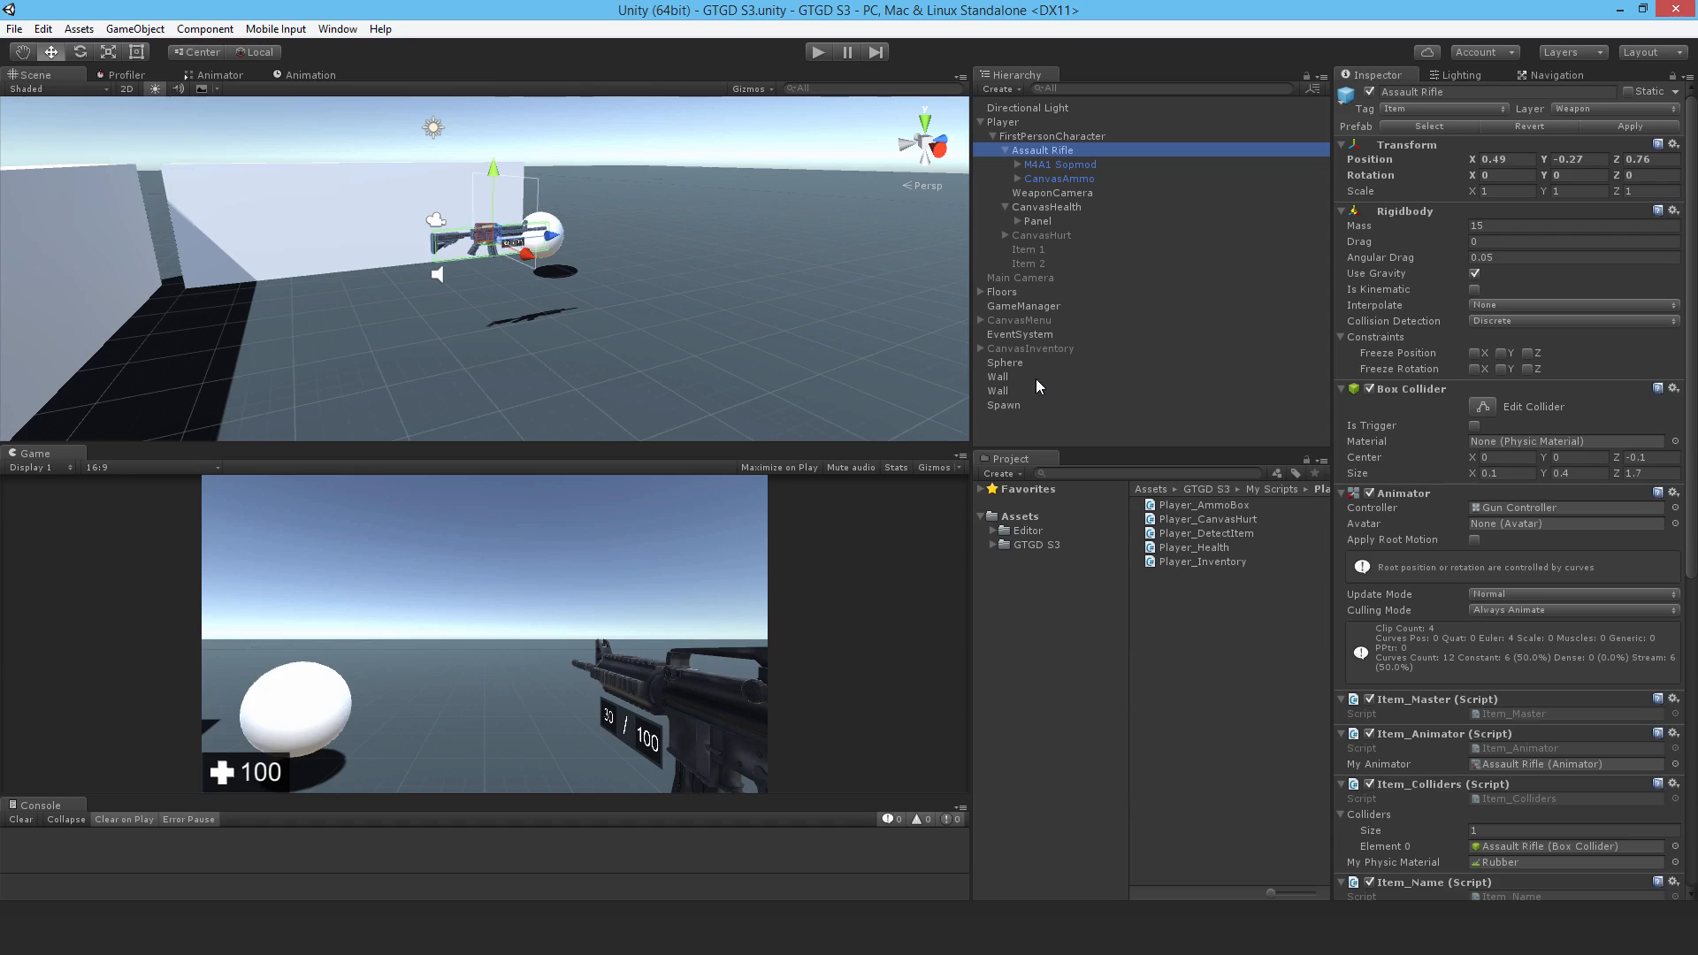
mouse_move(1061, 194)
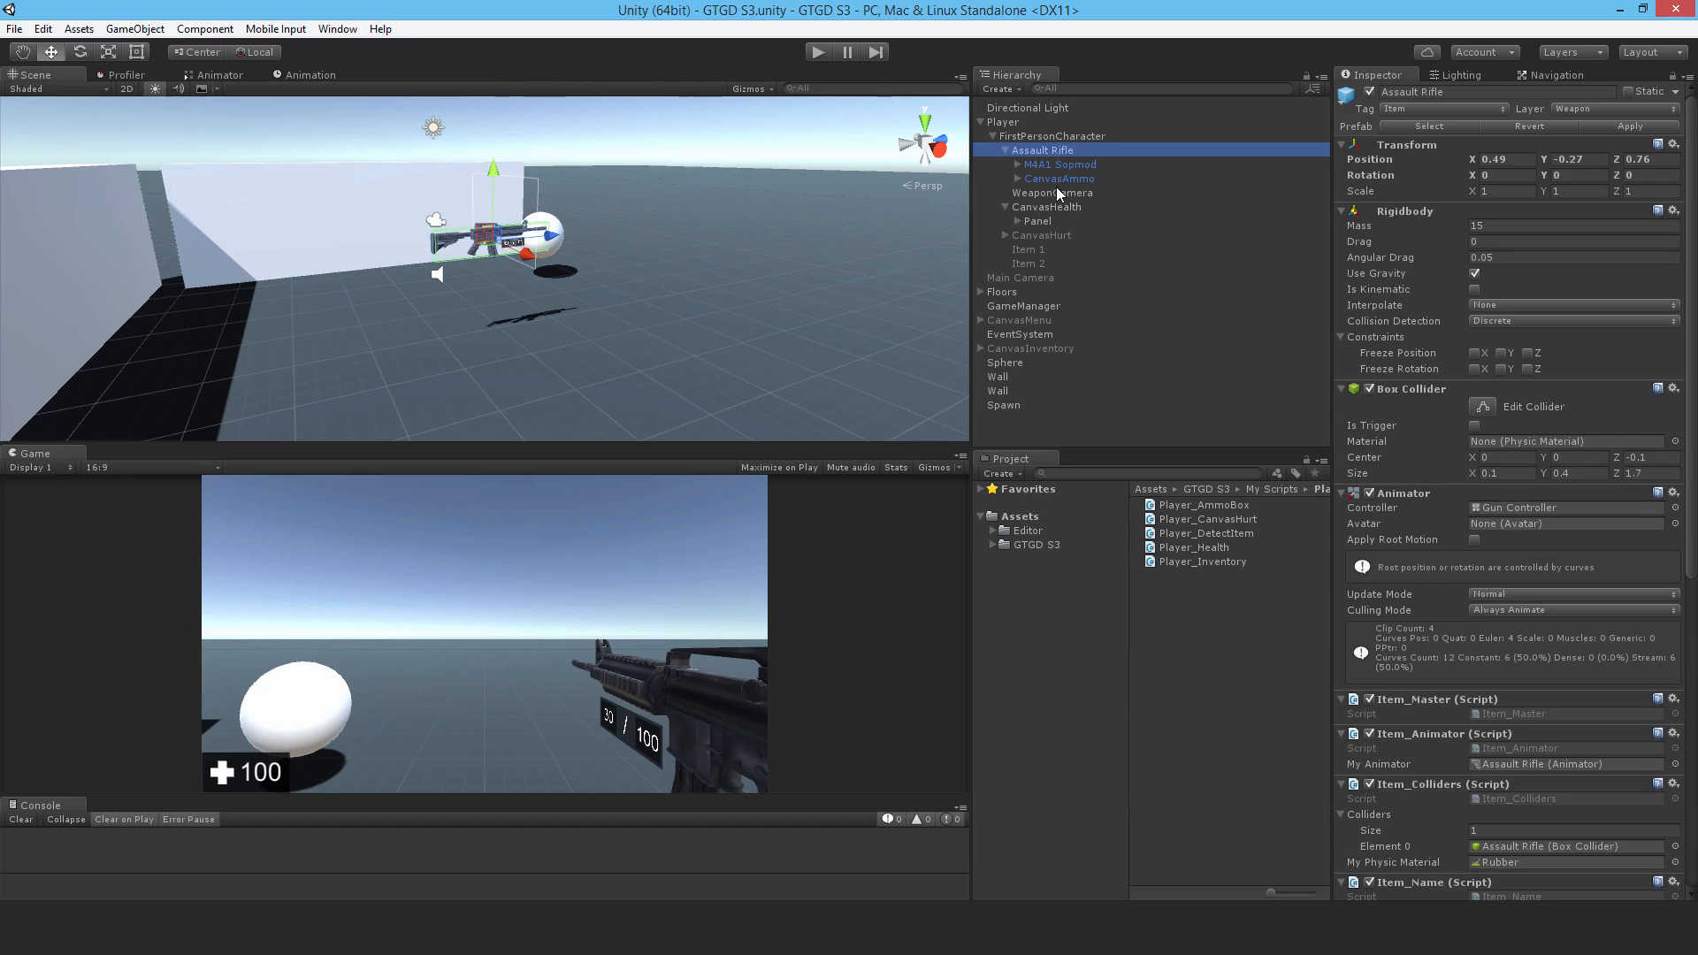
mouse_move(1060, 193)
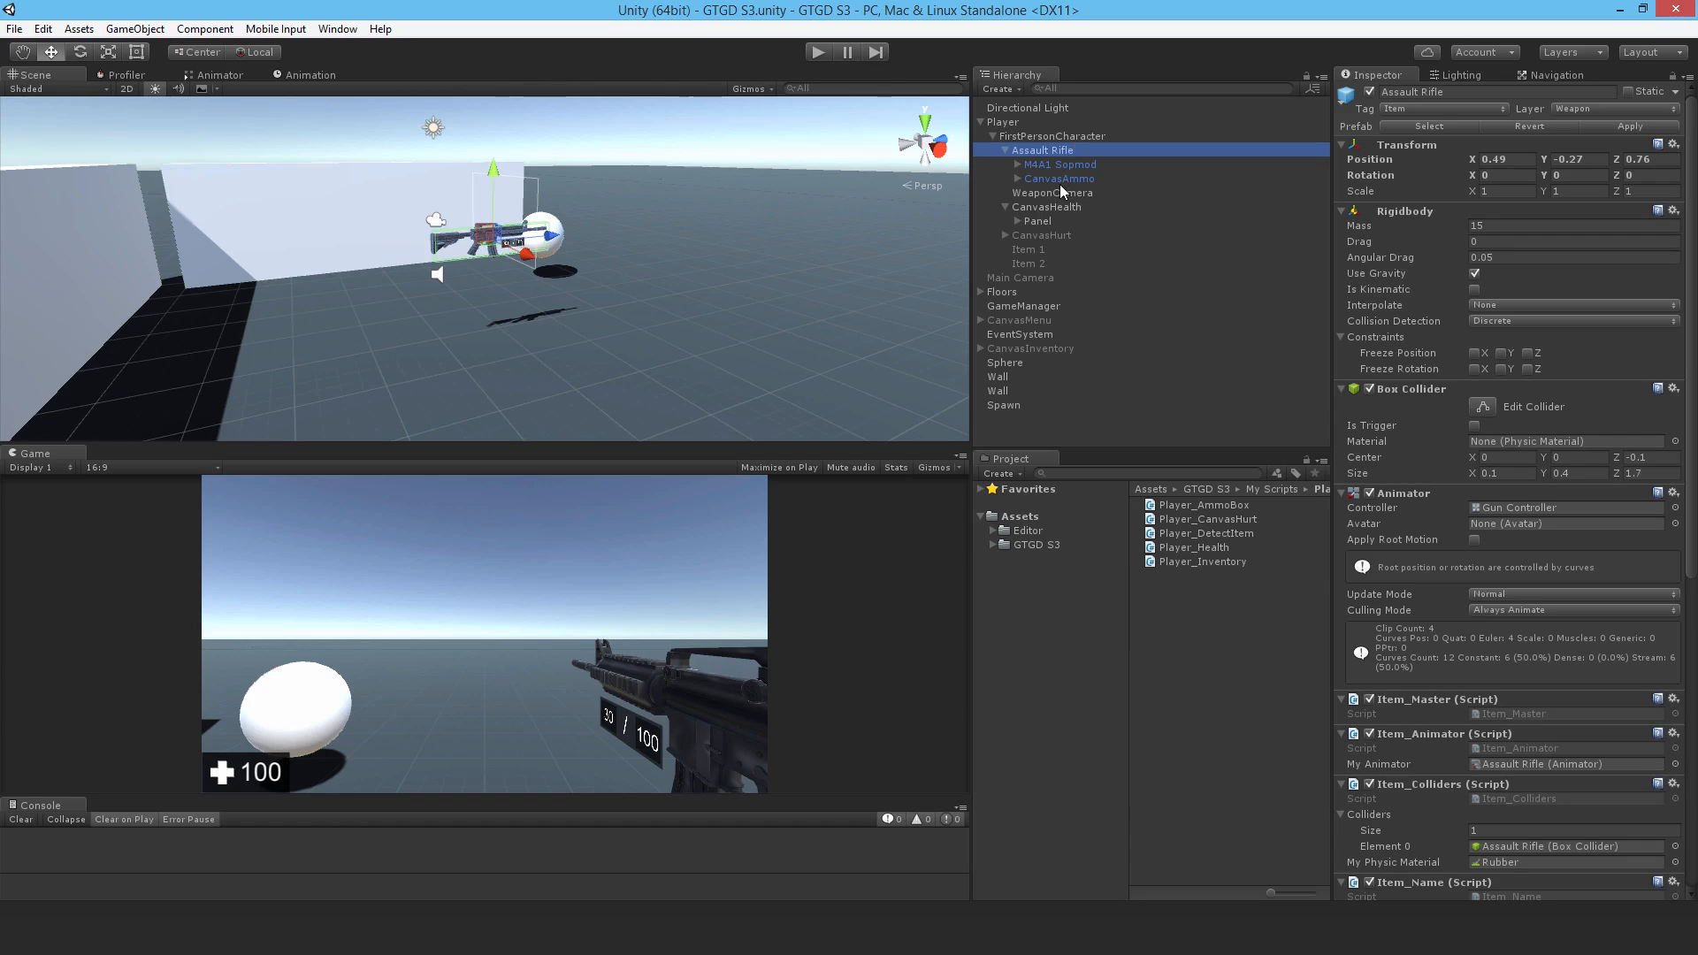
mouse_move(1074, 181)
text(CanvasDynamicCrosshair)
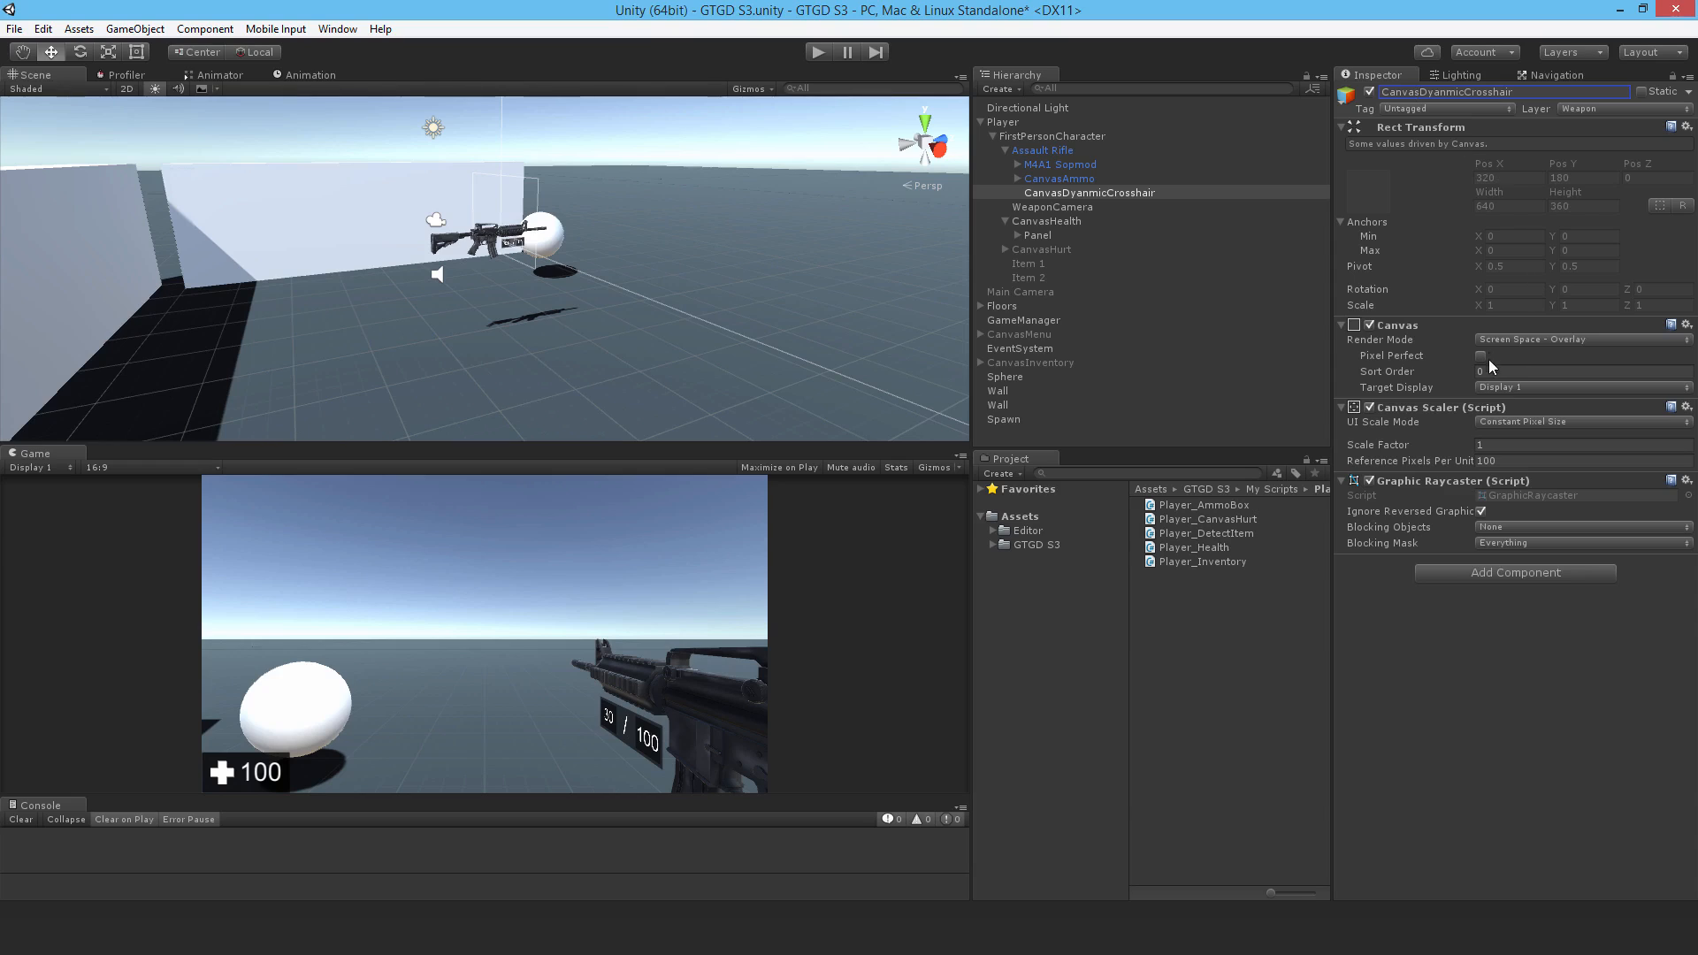
Render CanvasDynamicCrosshair in Screen Space - Camera via WeaponCamera with Plane Distance 1.
click(1576, 339)
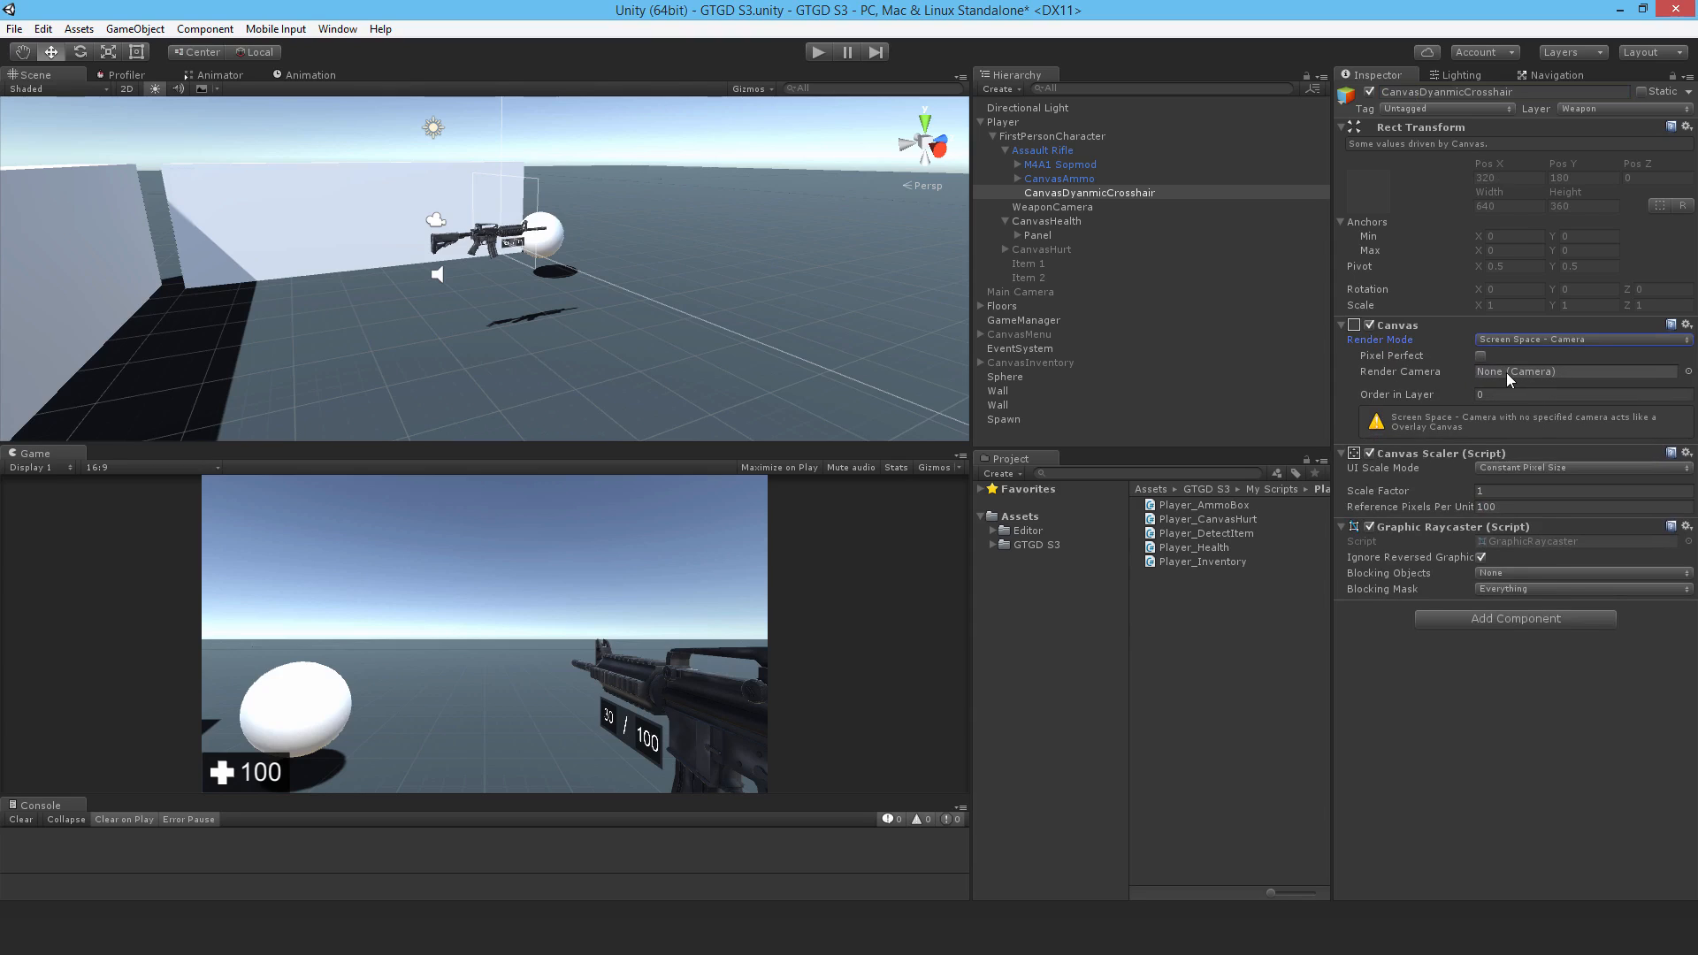
mouse_move(1083, 156)
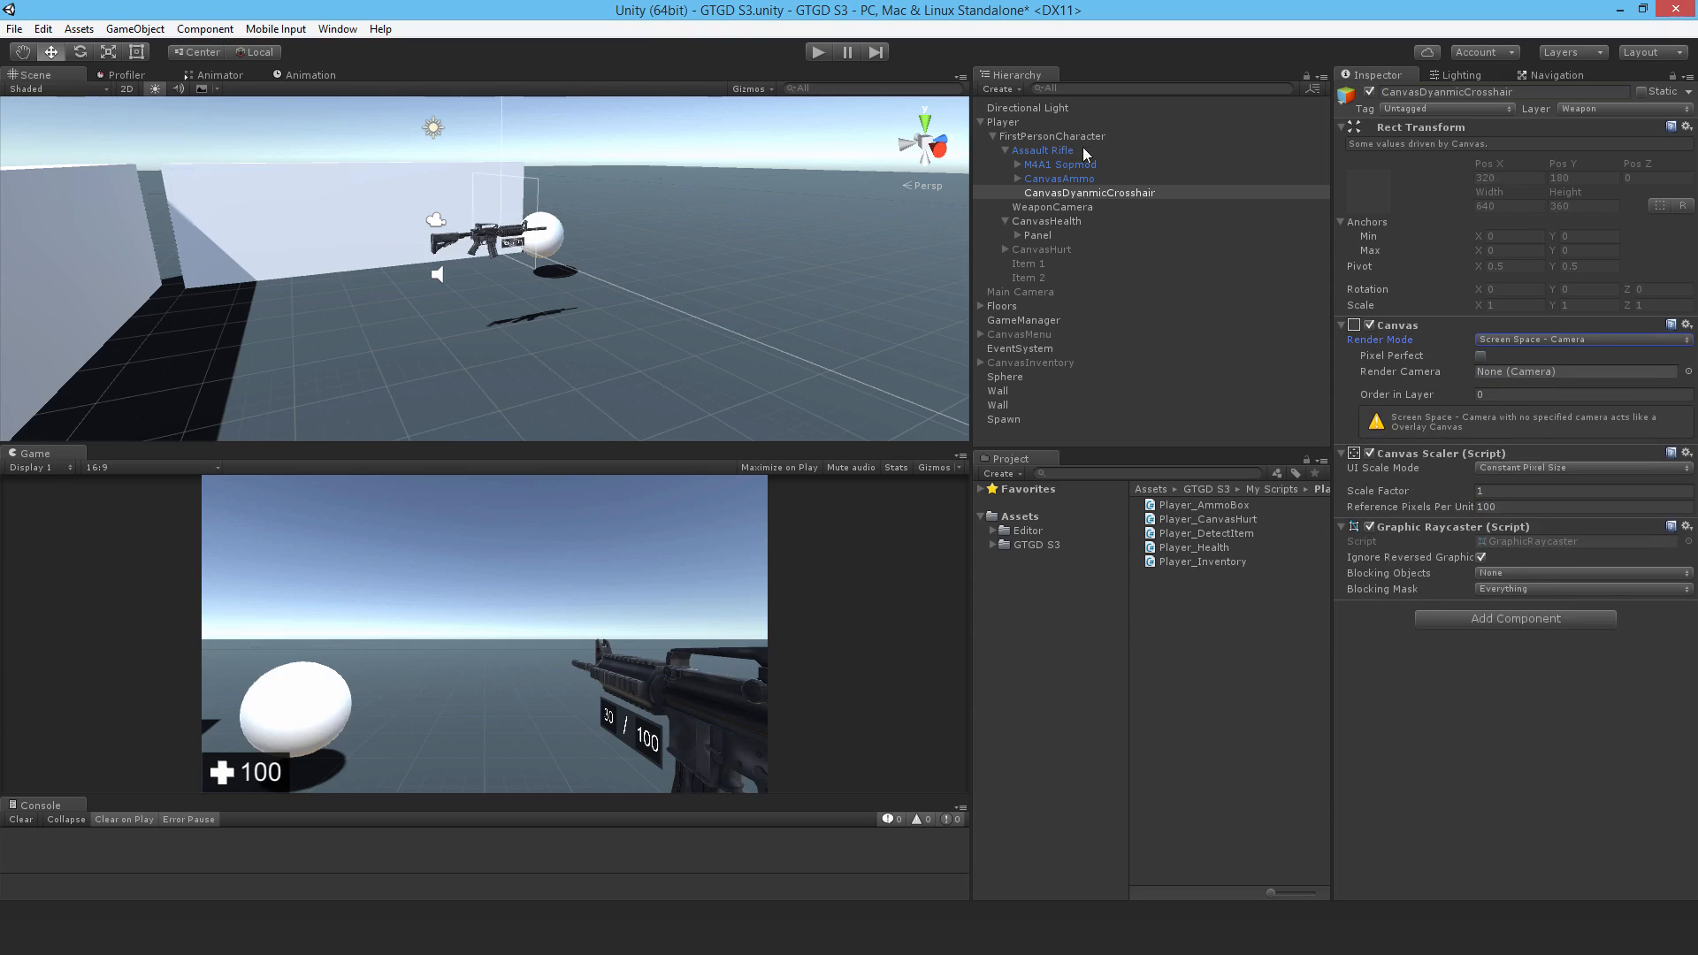
mouse_move(663, 596)
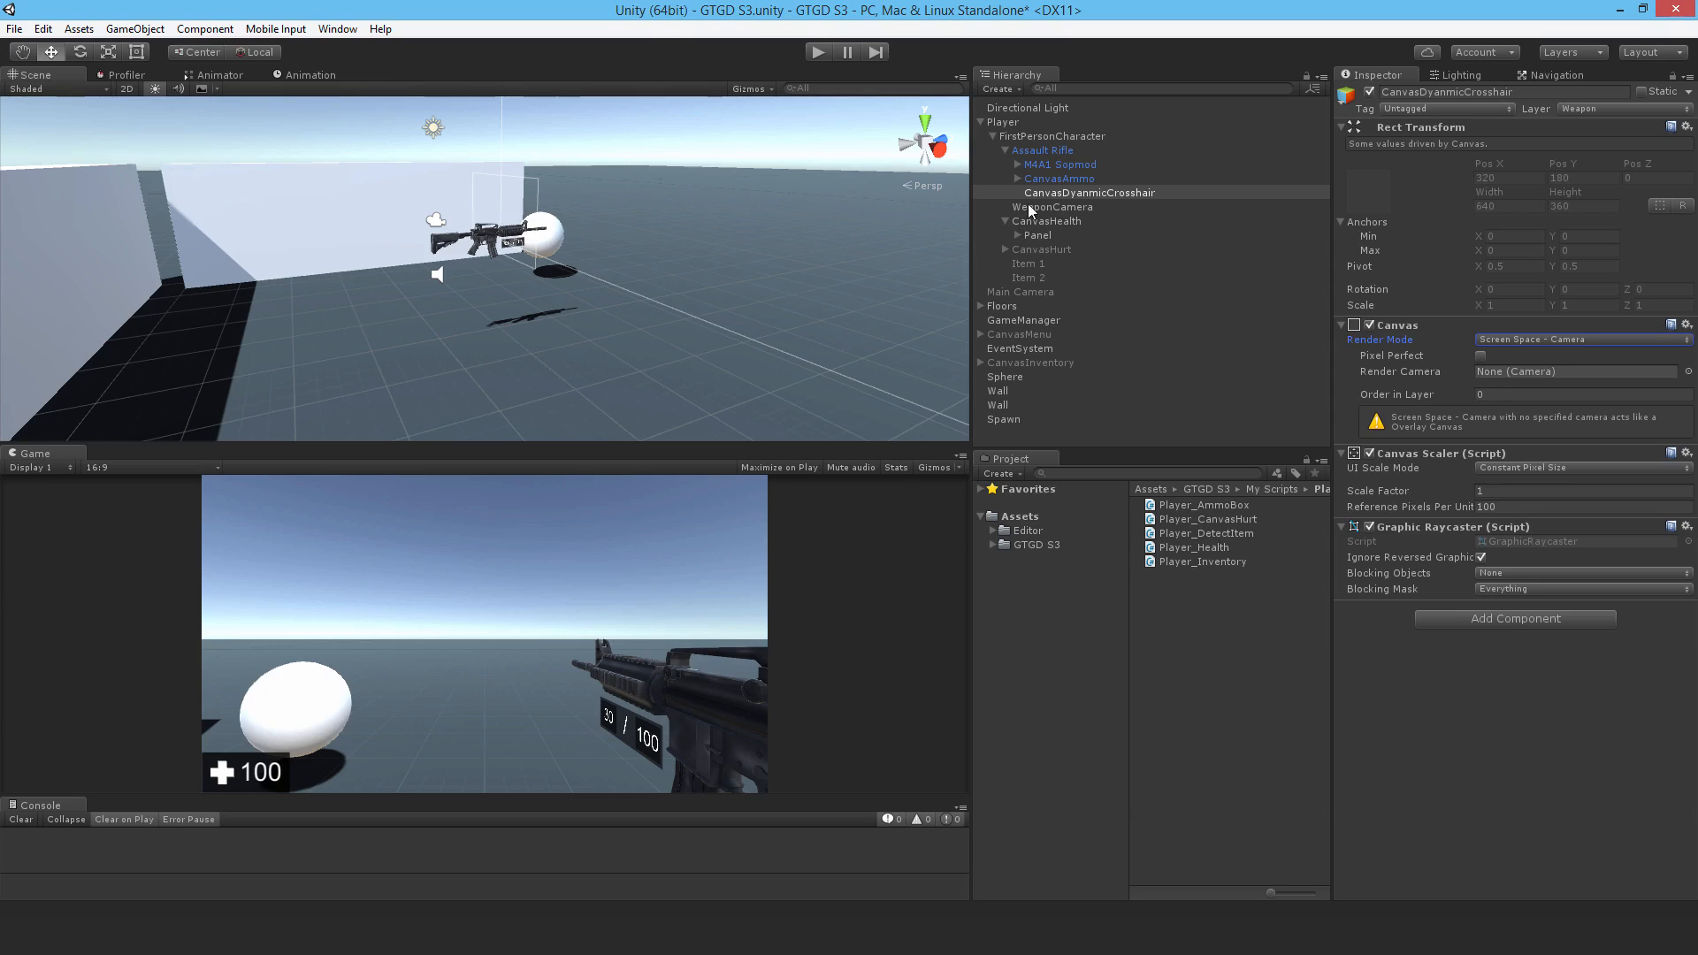
click(1049, 207)
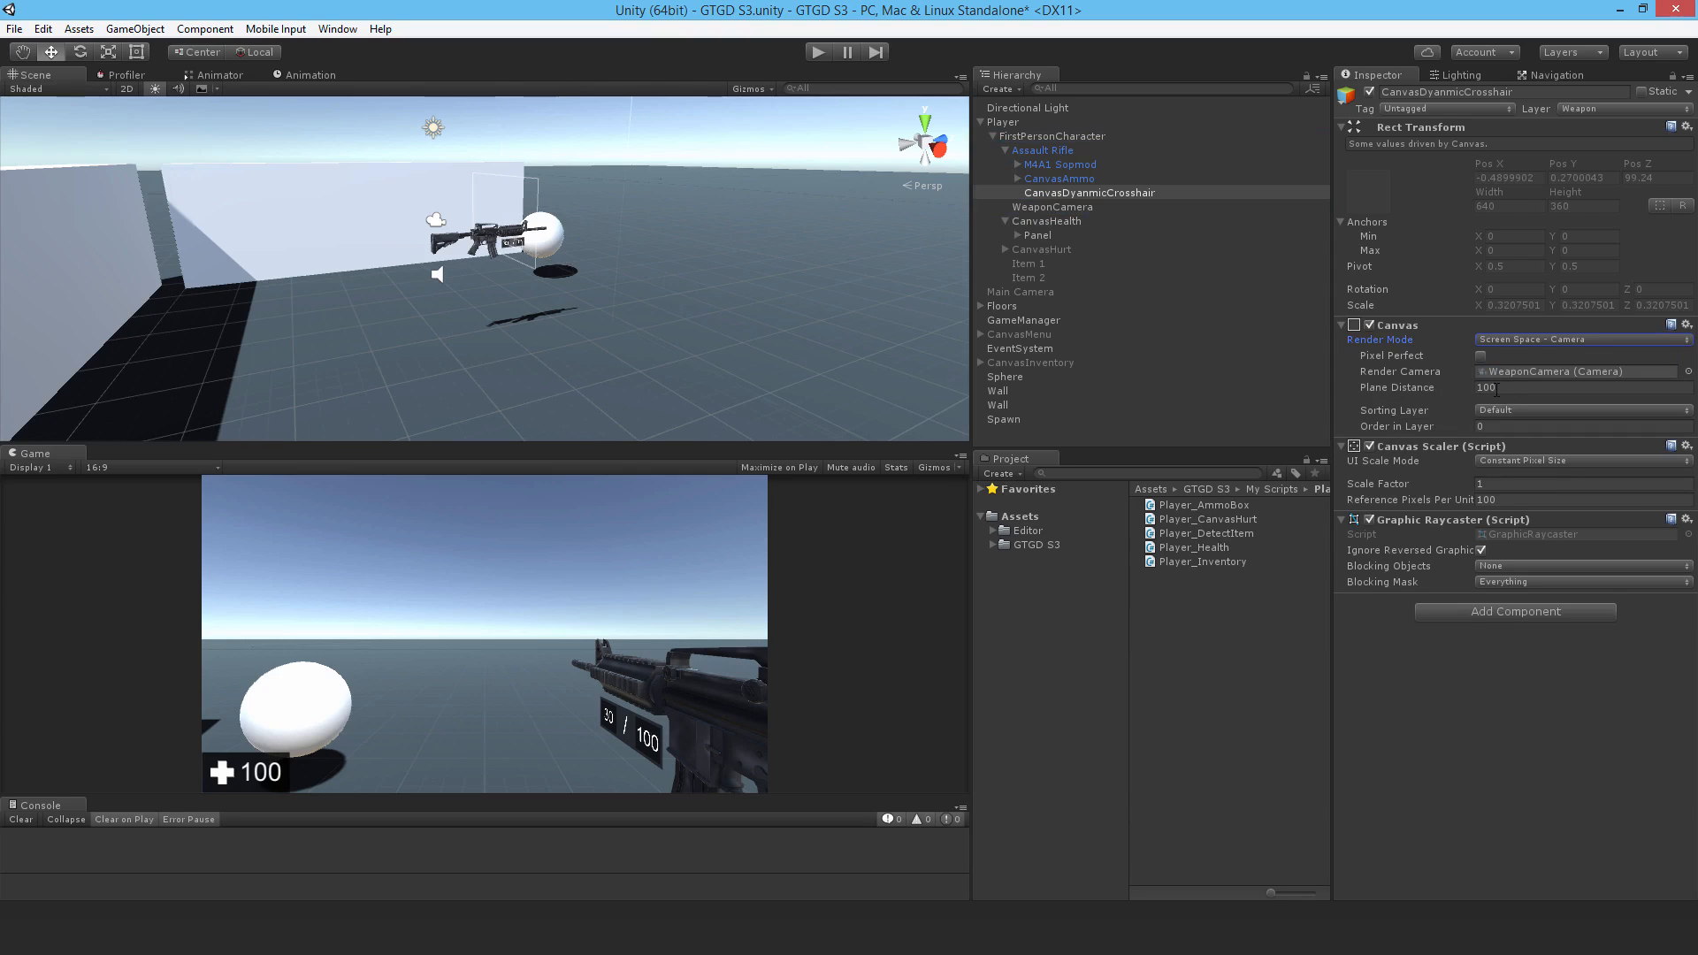
mouse_move(618, 460)
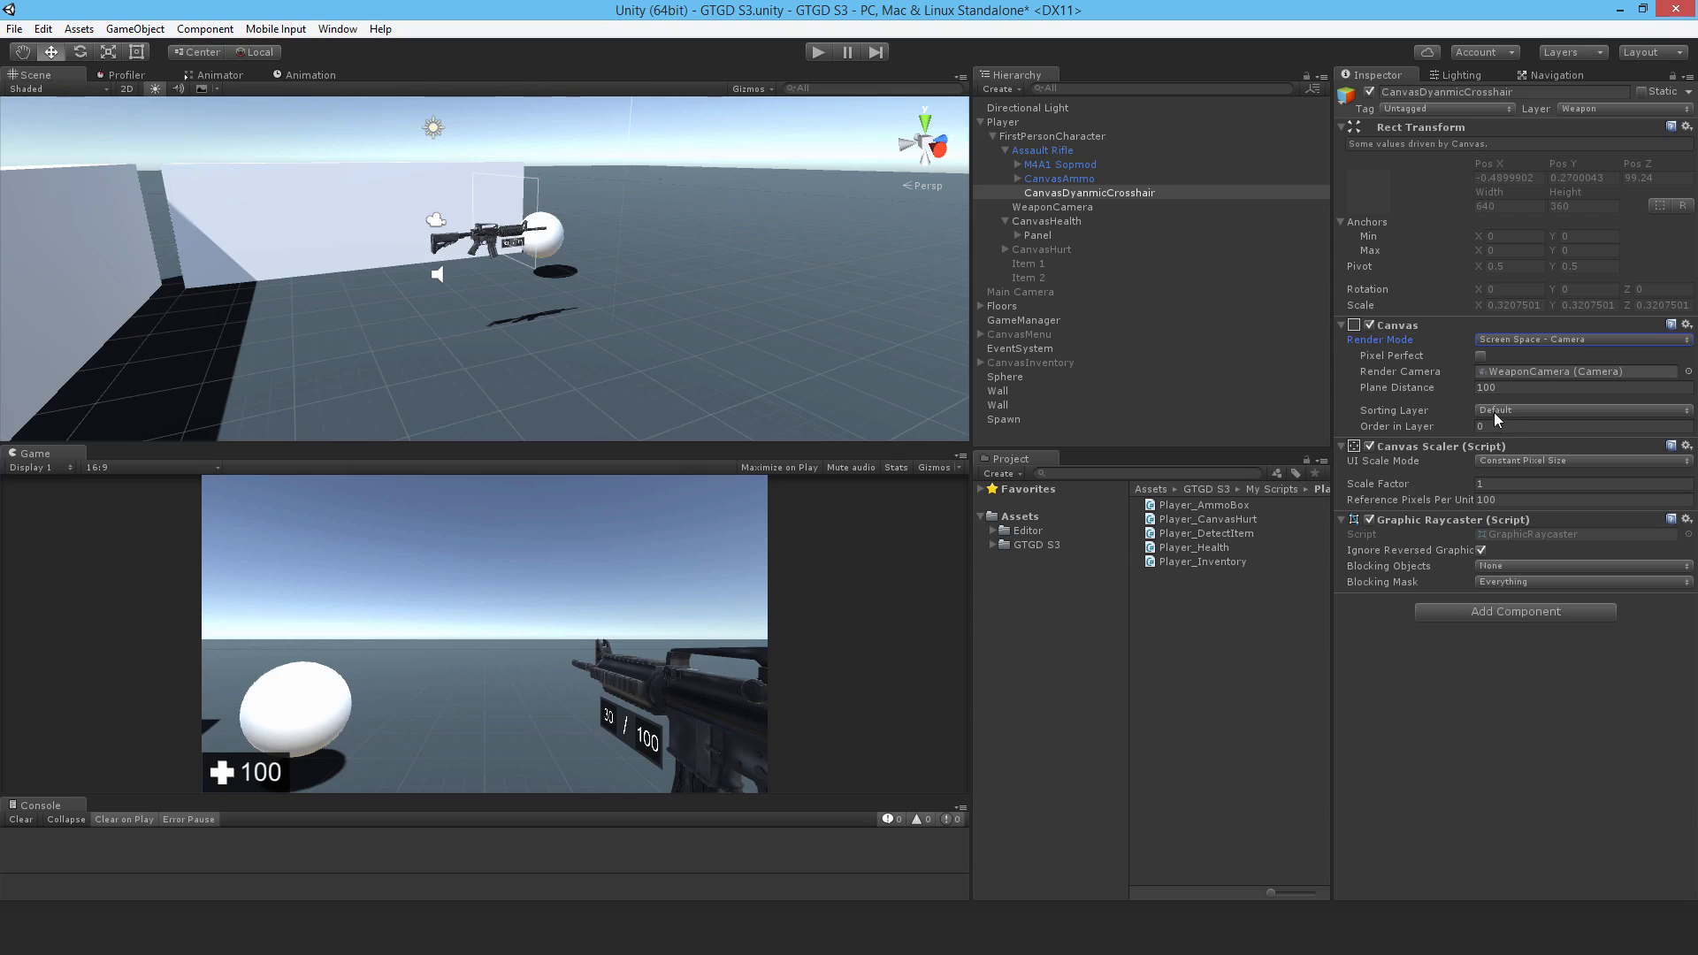
click(1580, 387)
text(1)
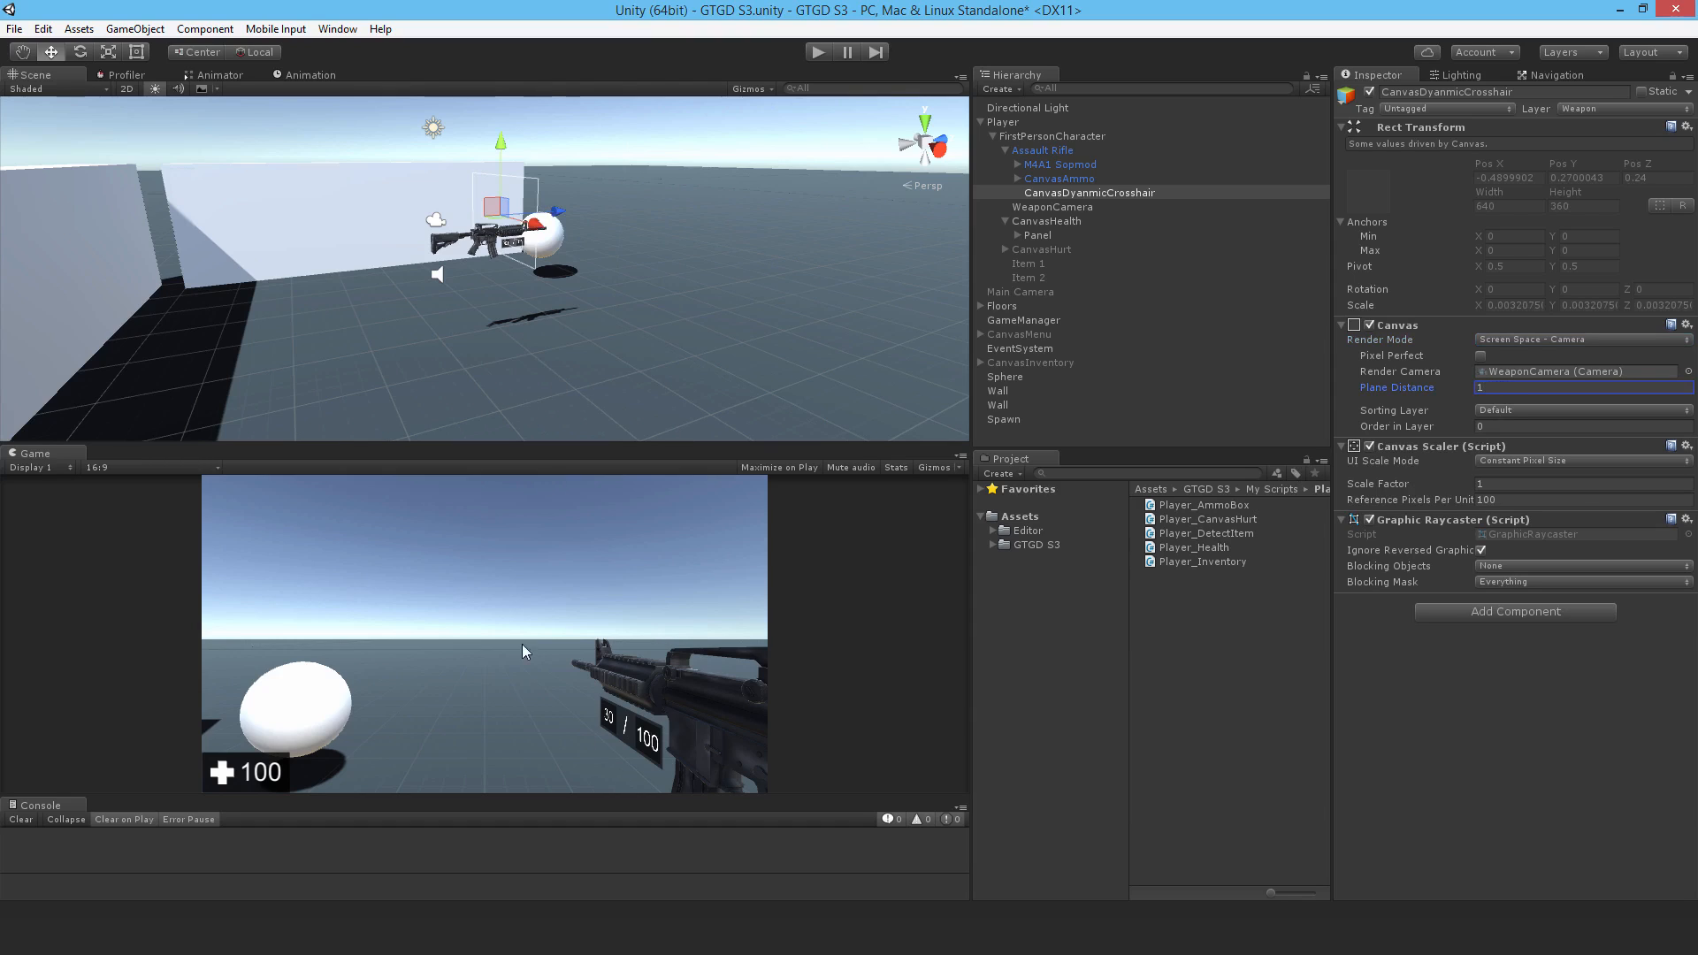
mouse_move(557, 225)
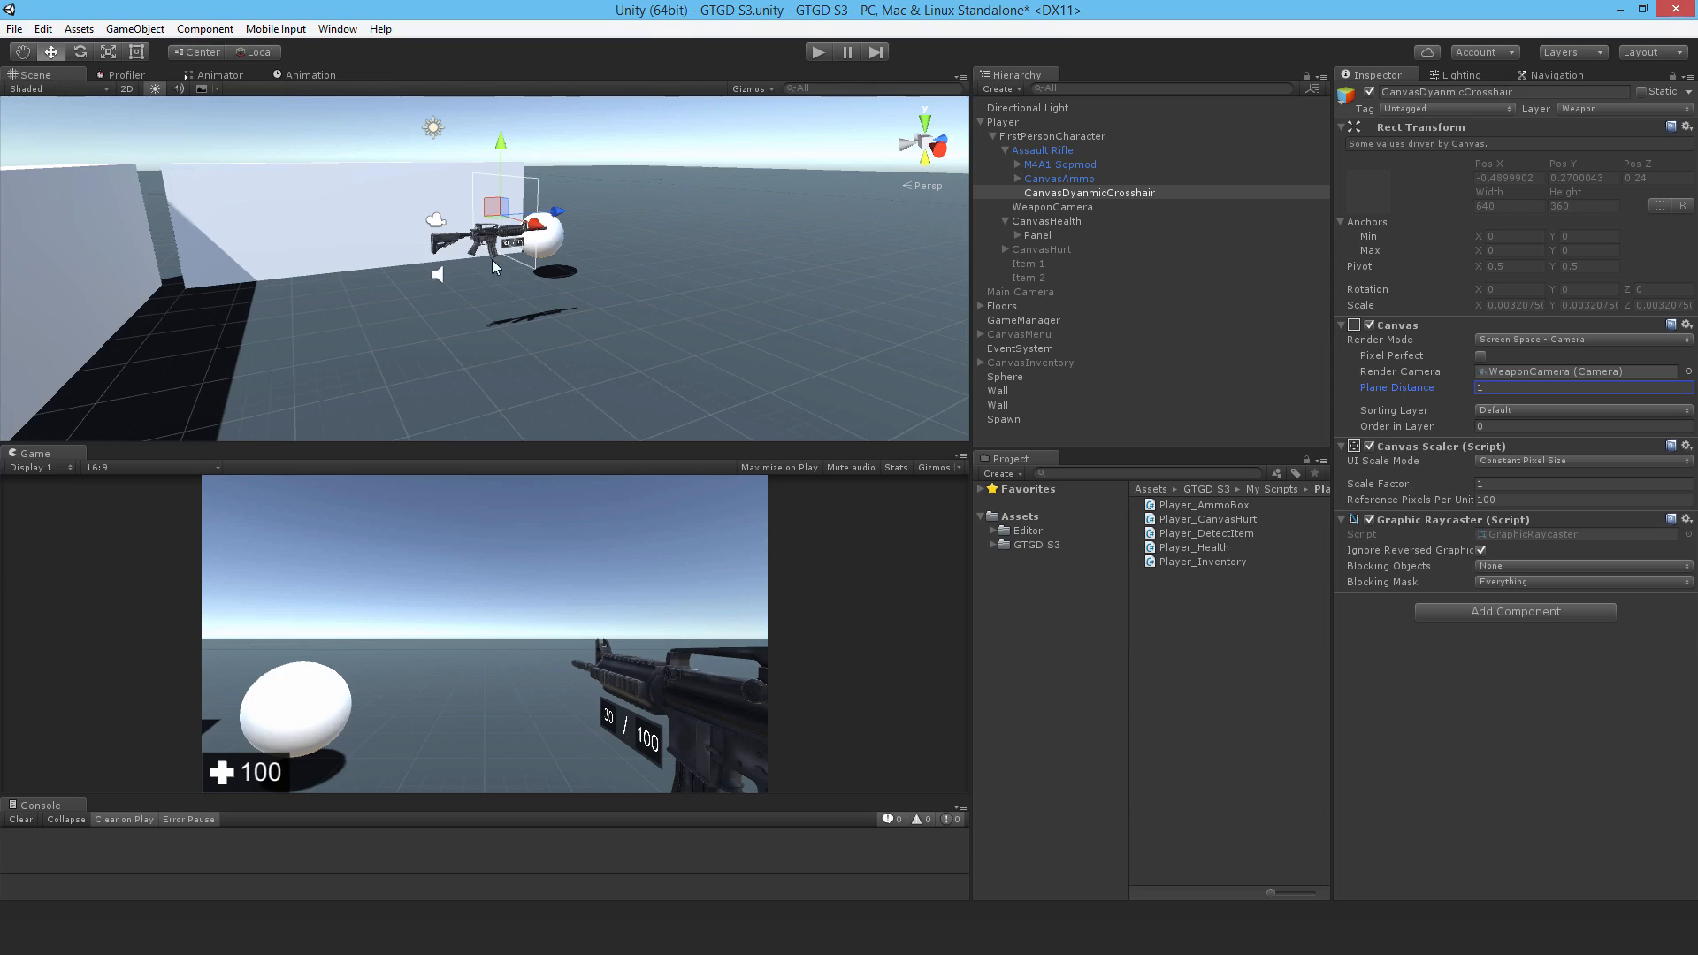
mouse_move(1468, 407)
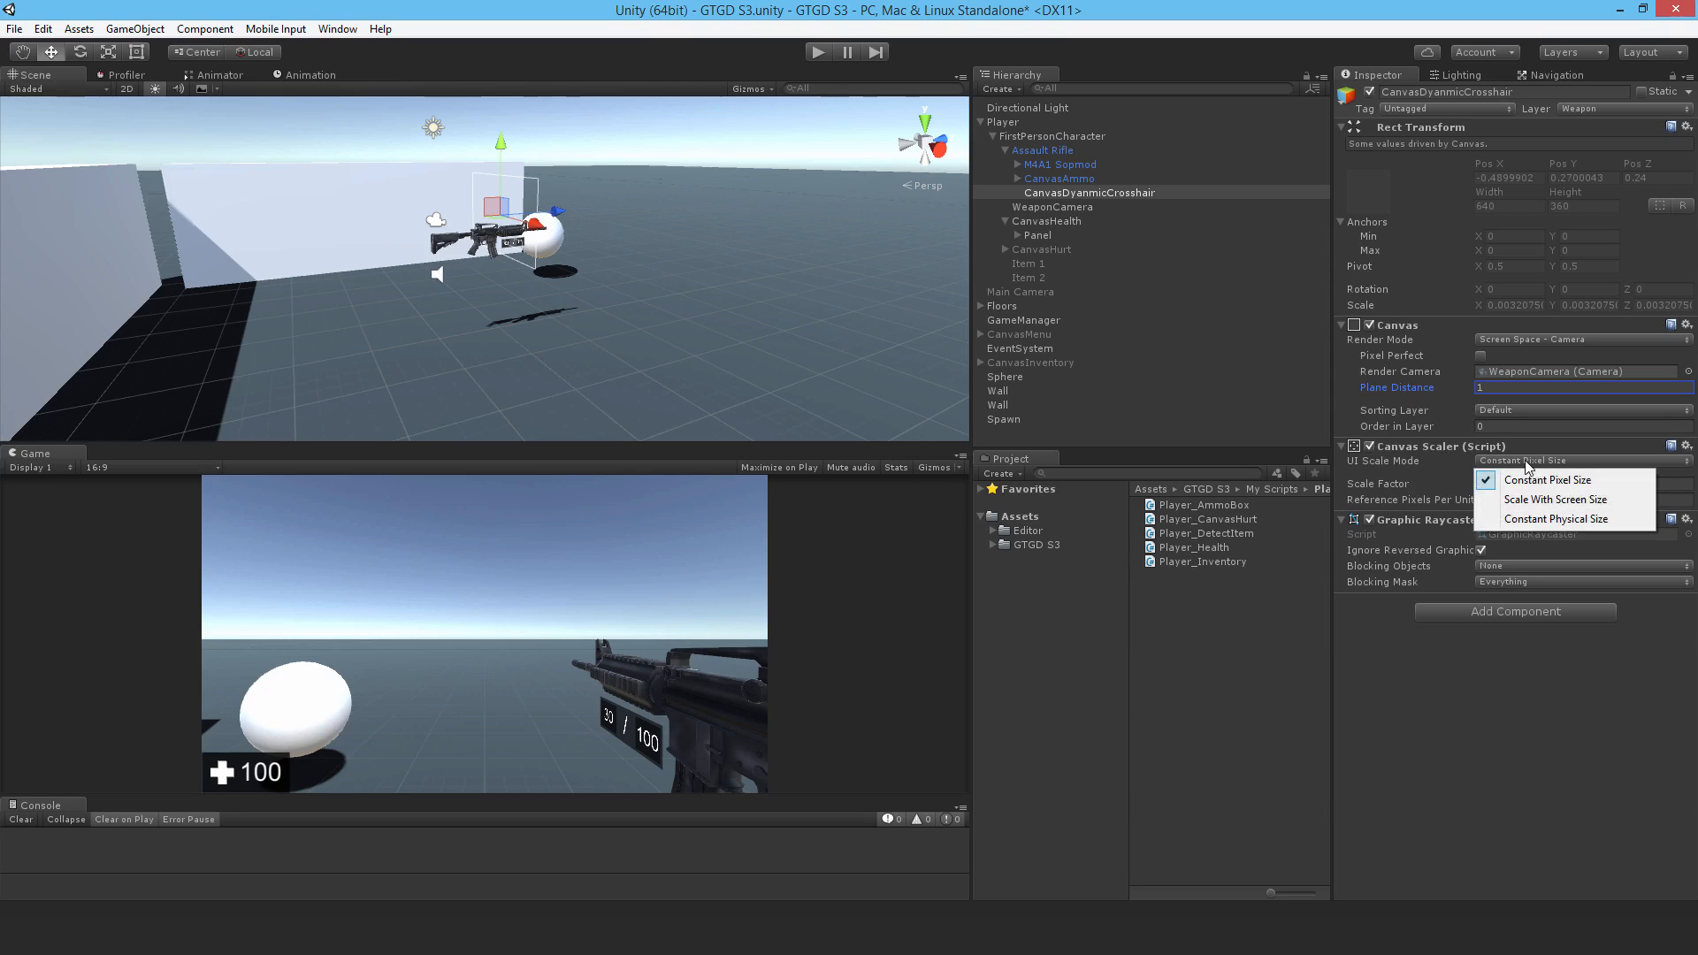
Scale the canvas with screen size at 1920×1080 reference, then add a child Image.
click(1555, 499)
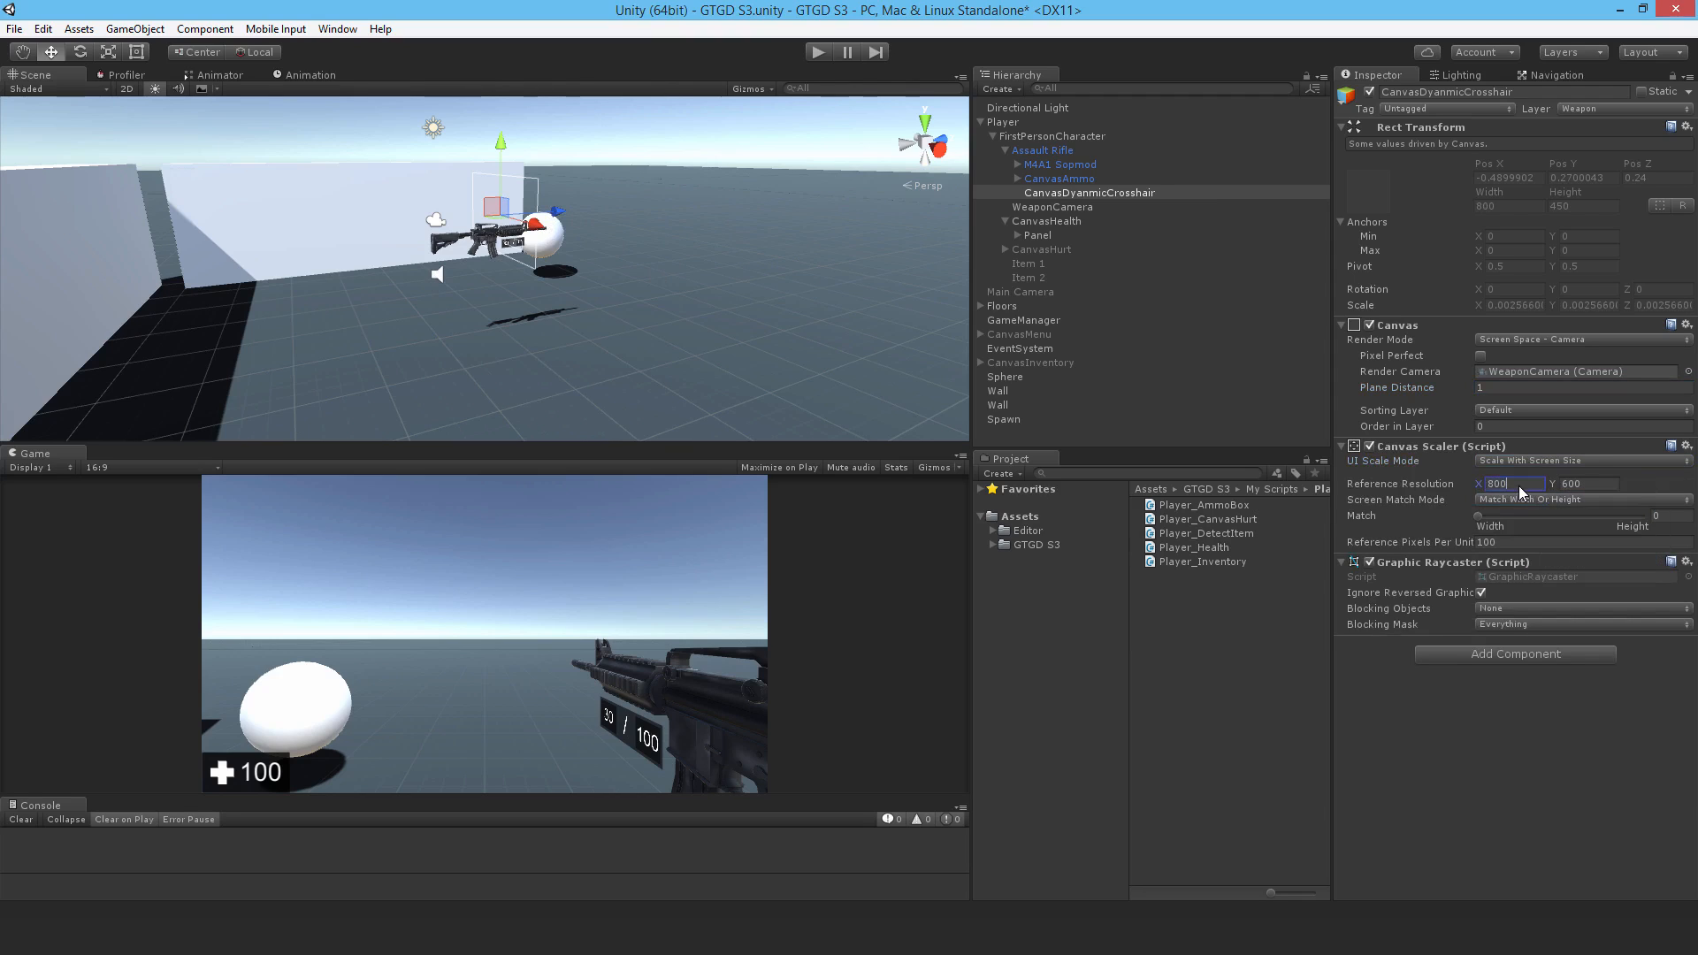
text(1920)
click(1672, 515)
text(.5)
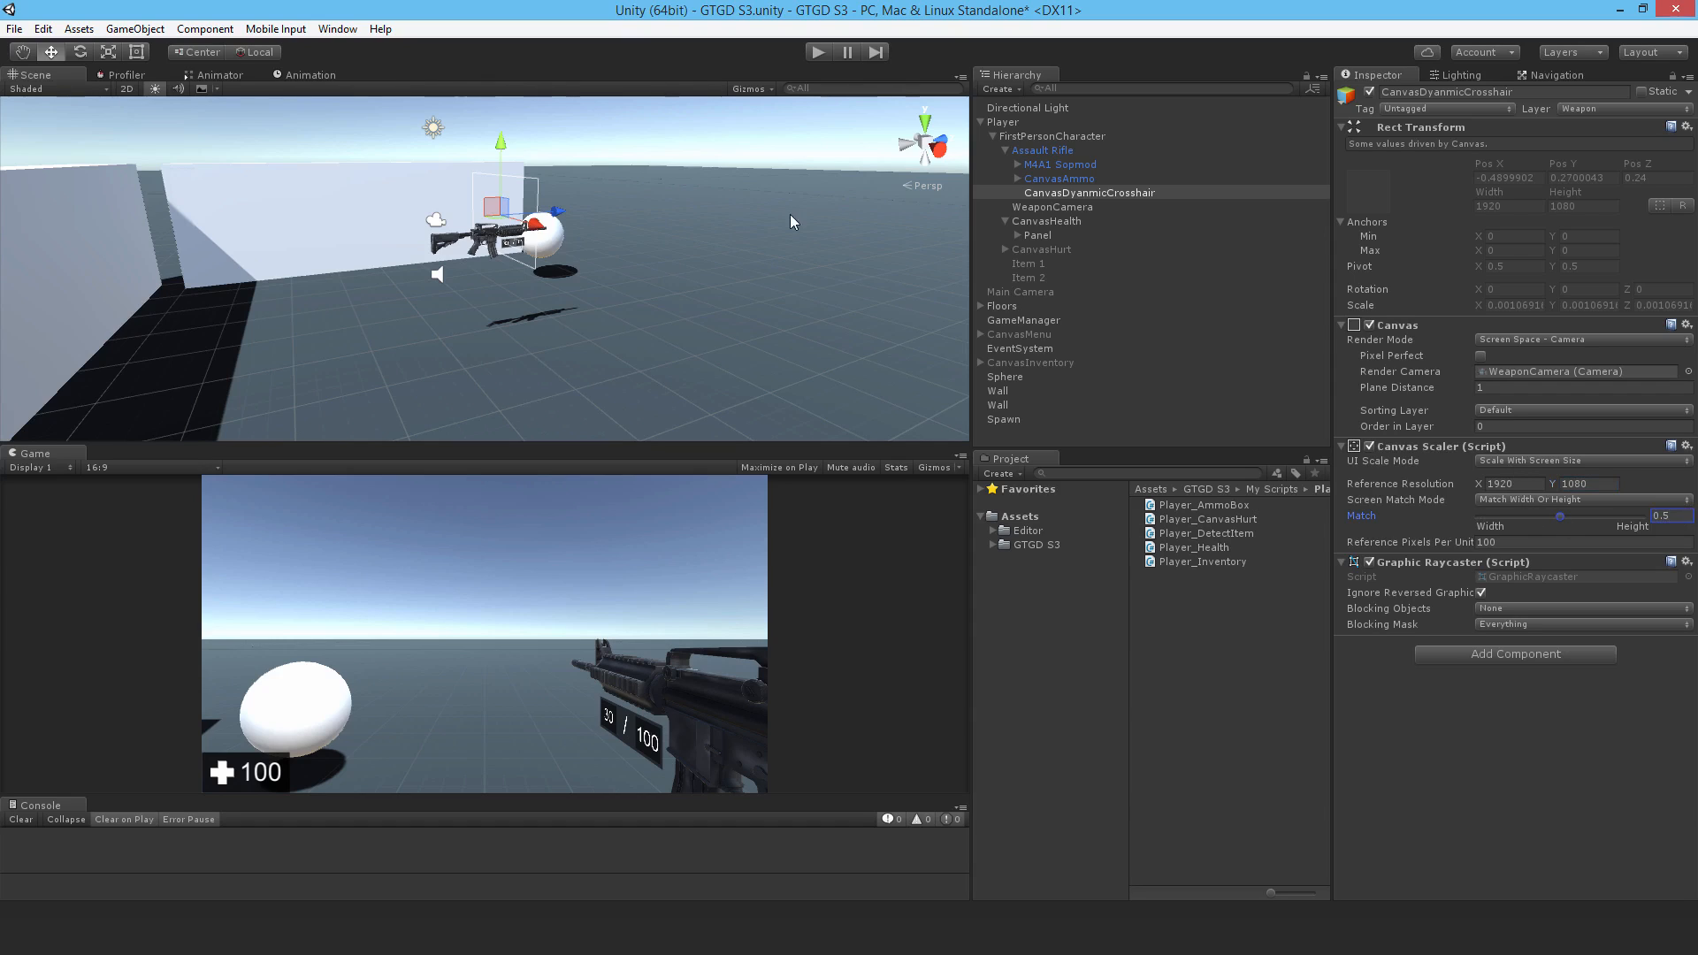
right_click(1090, 192)
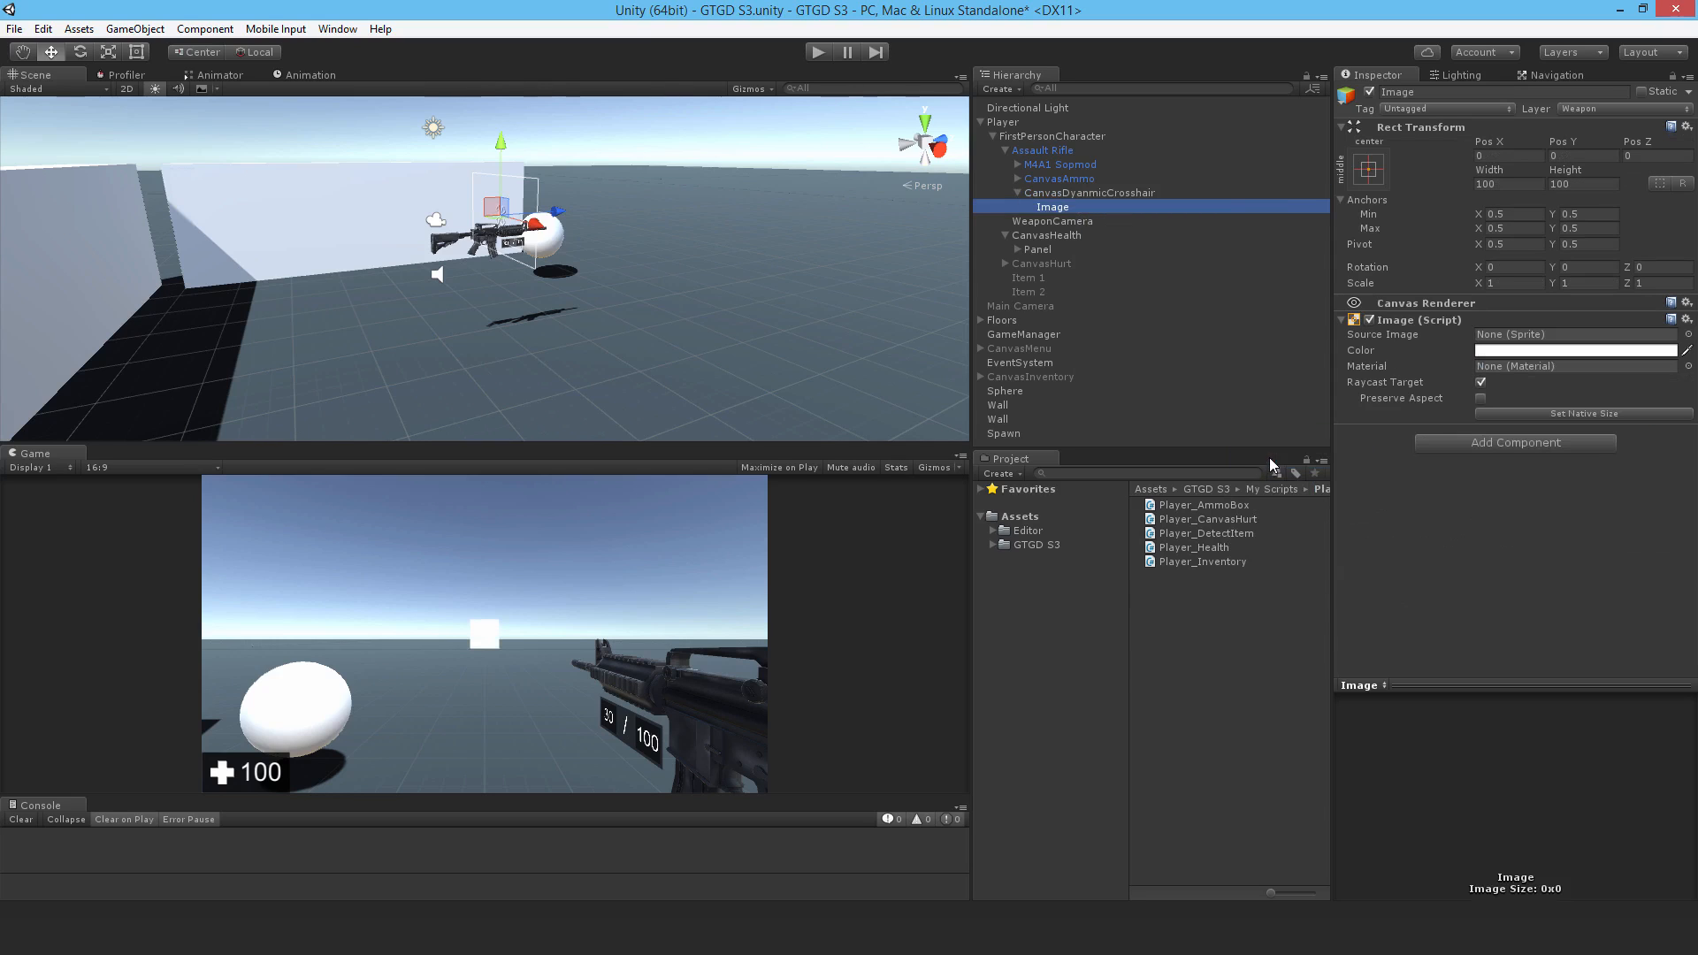
Colour the image red and size it as a 3×20 vertical bar raised 15 units, named Top.
click(1575, 348)
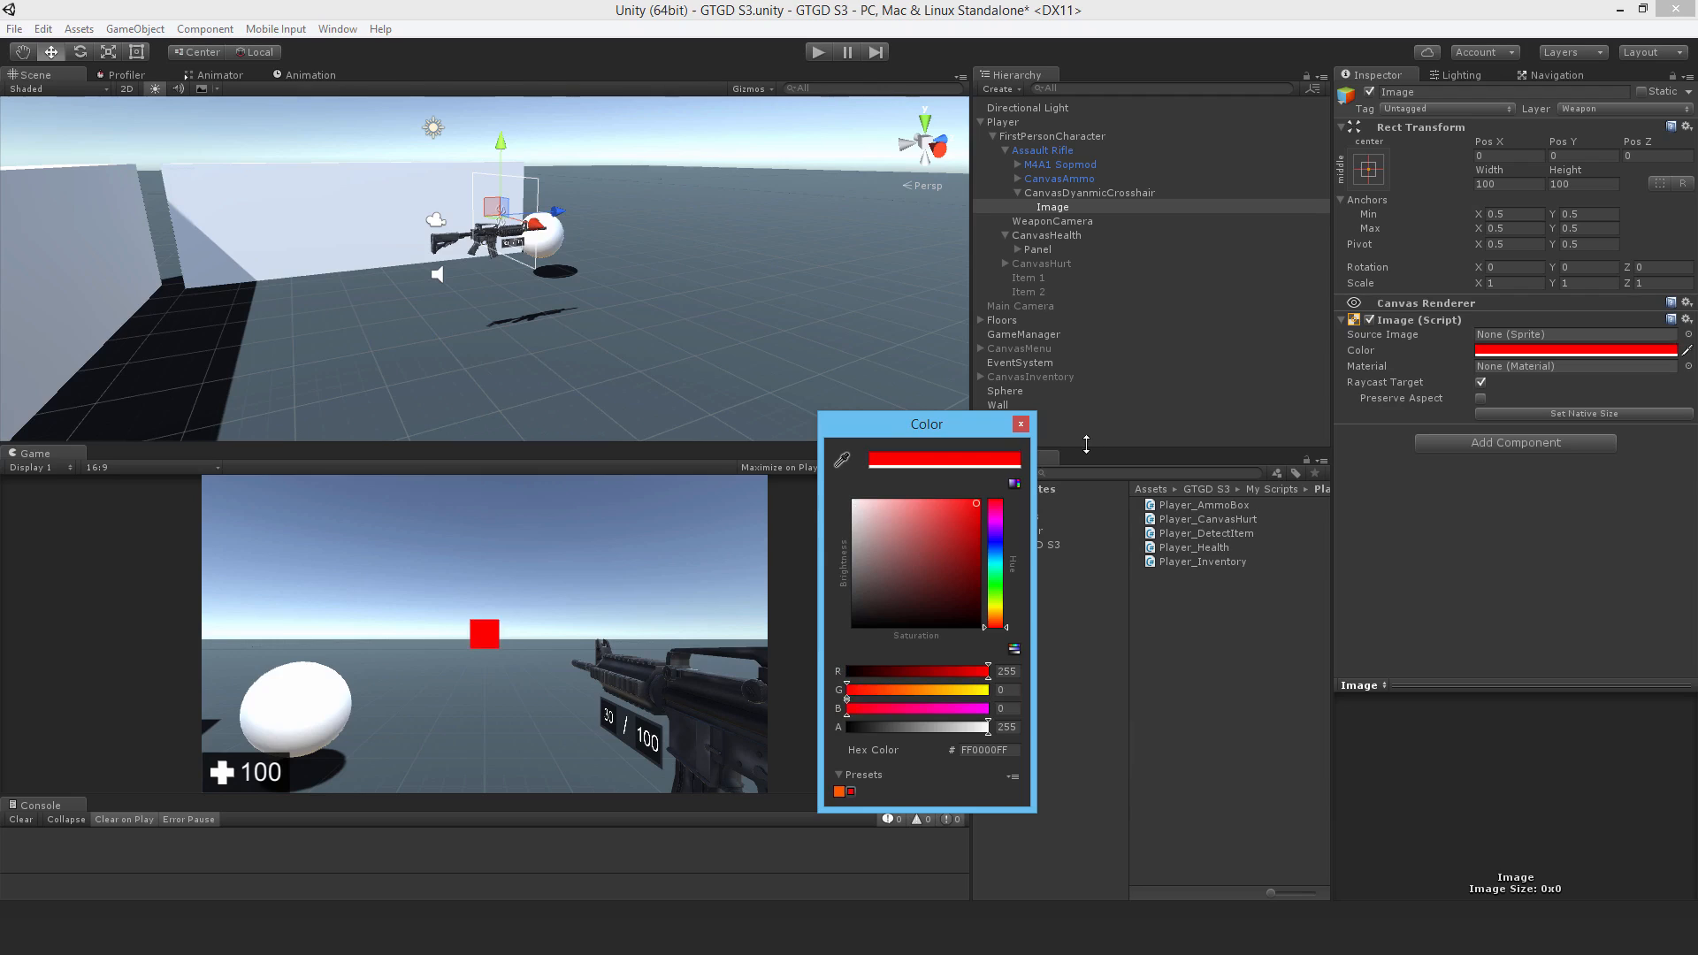
click(1017, 423)
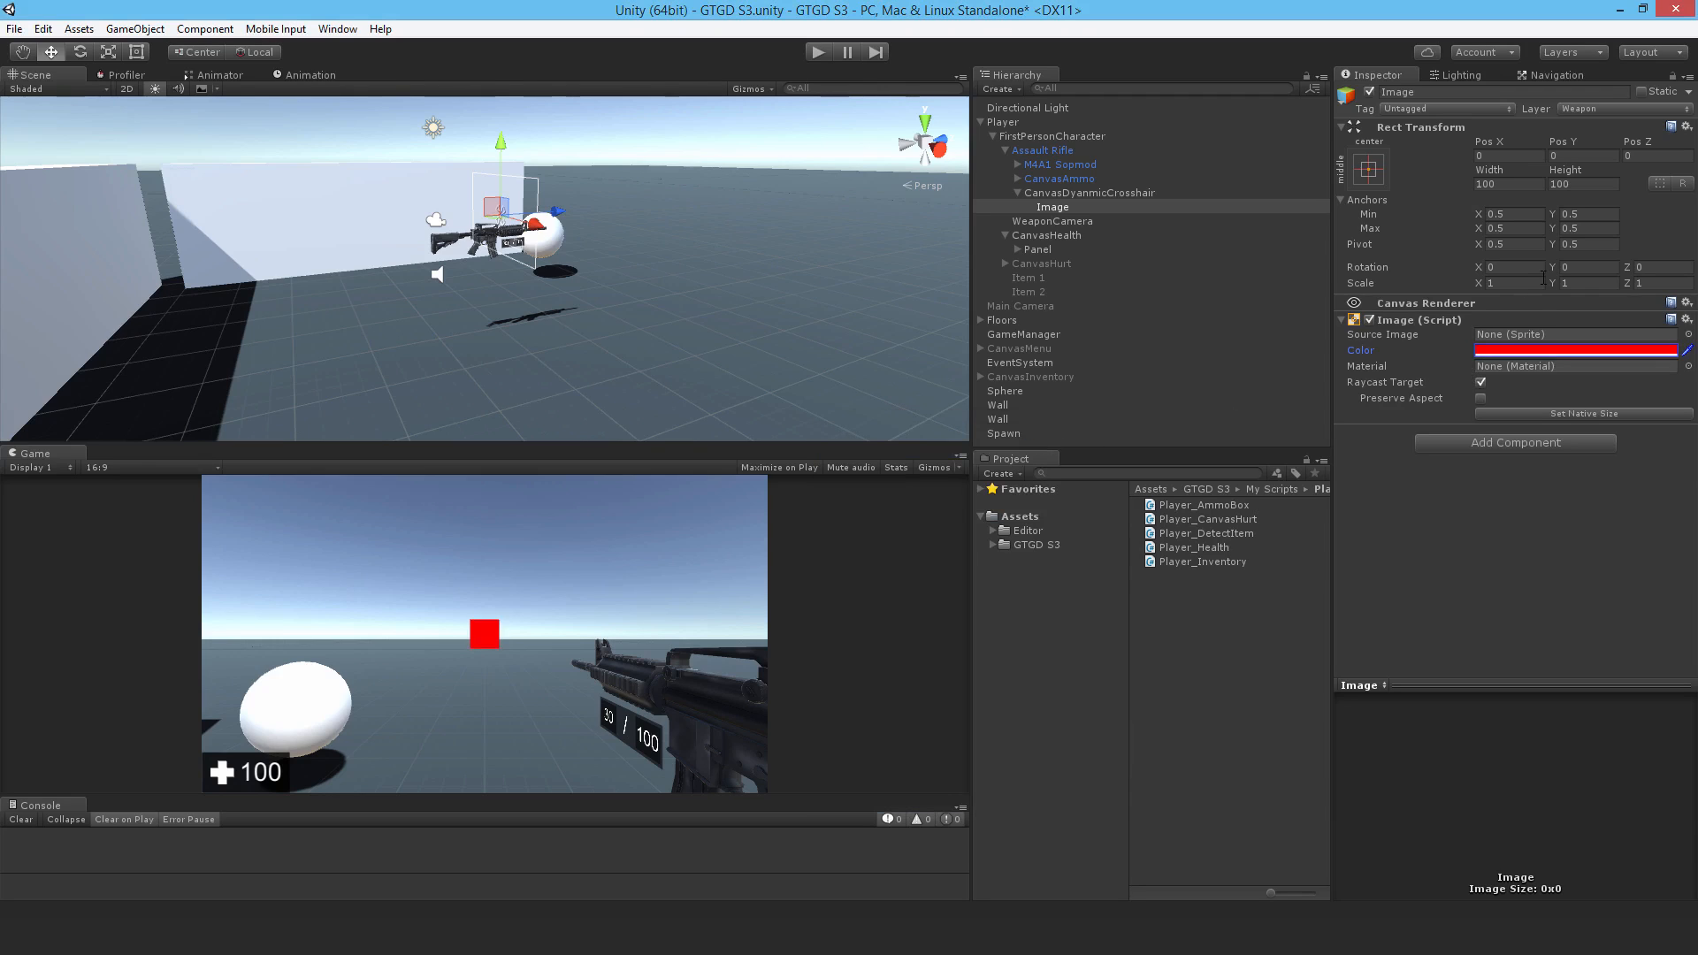
mouse_move(1561, 149)
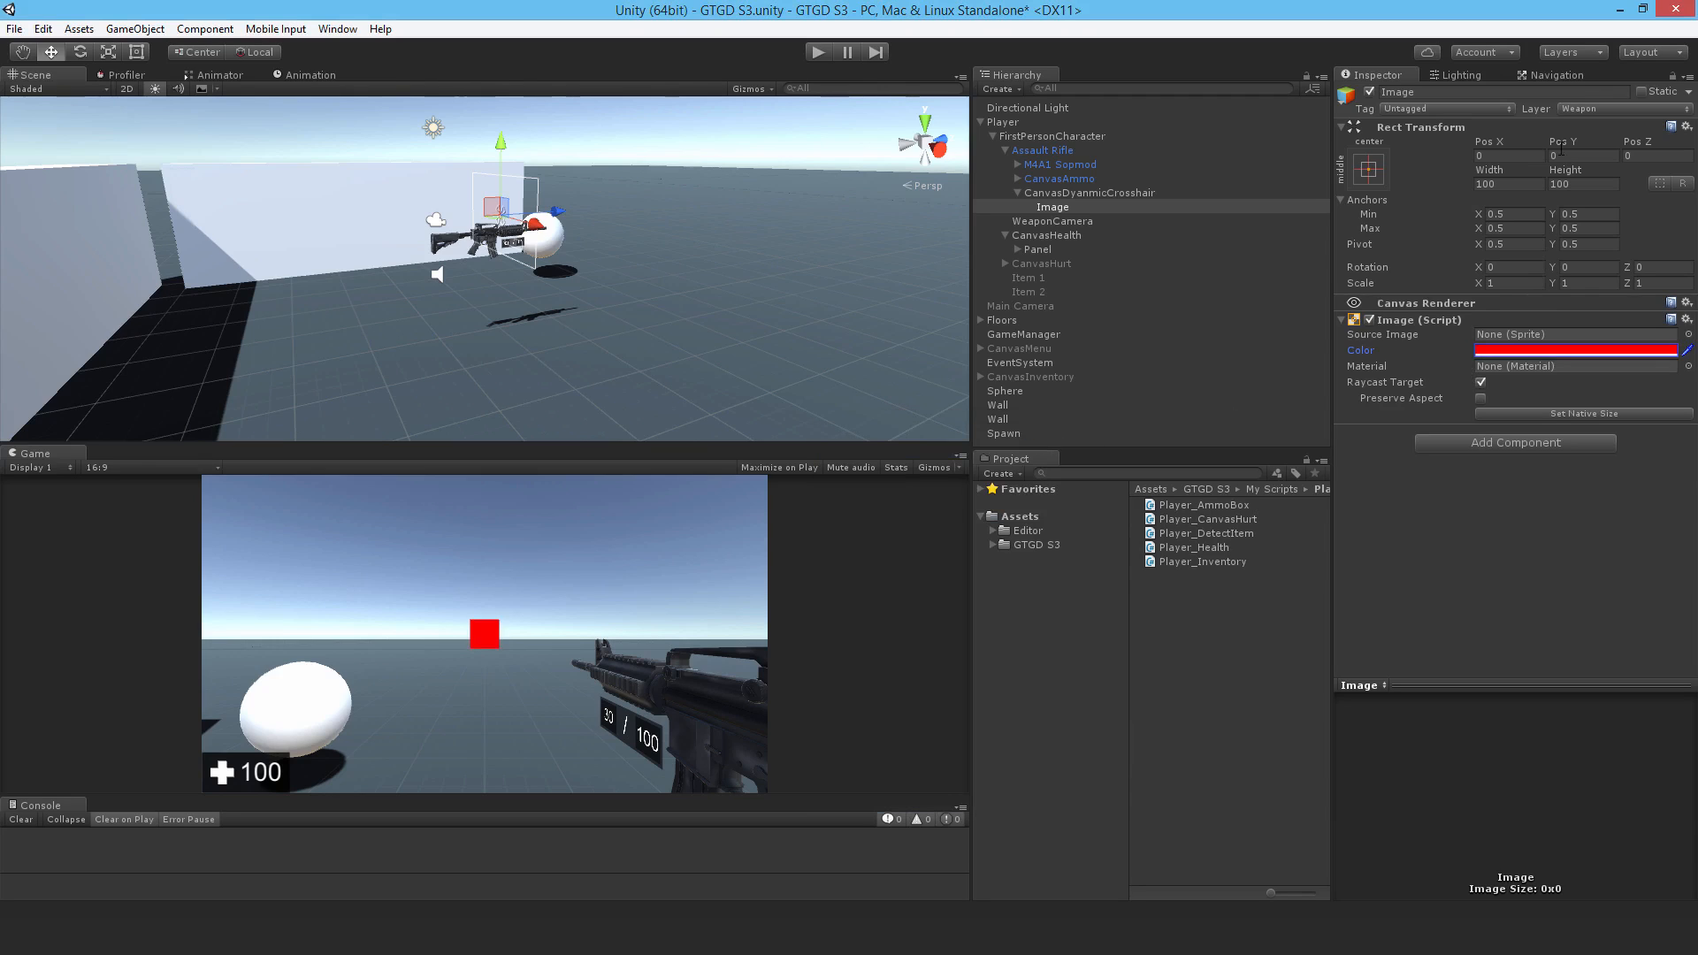
click(1582, 156)
text(3)
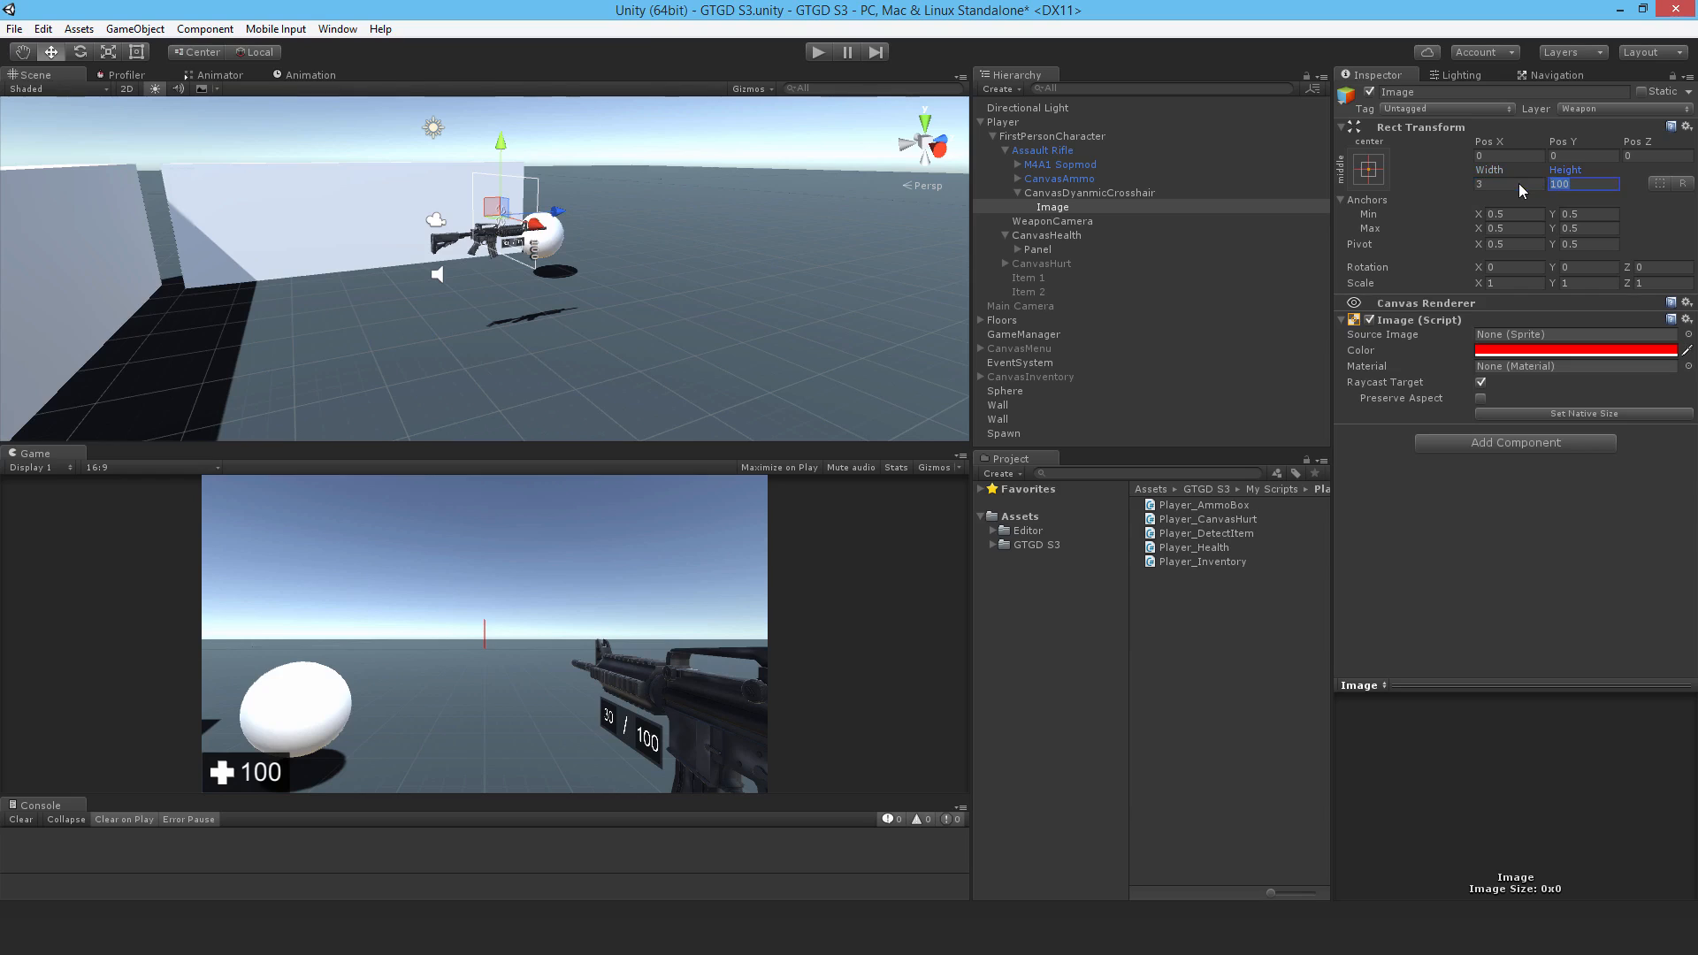
text(20)
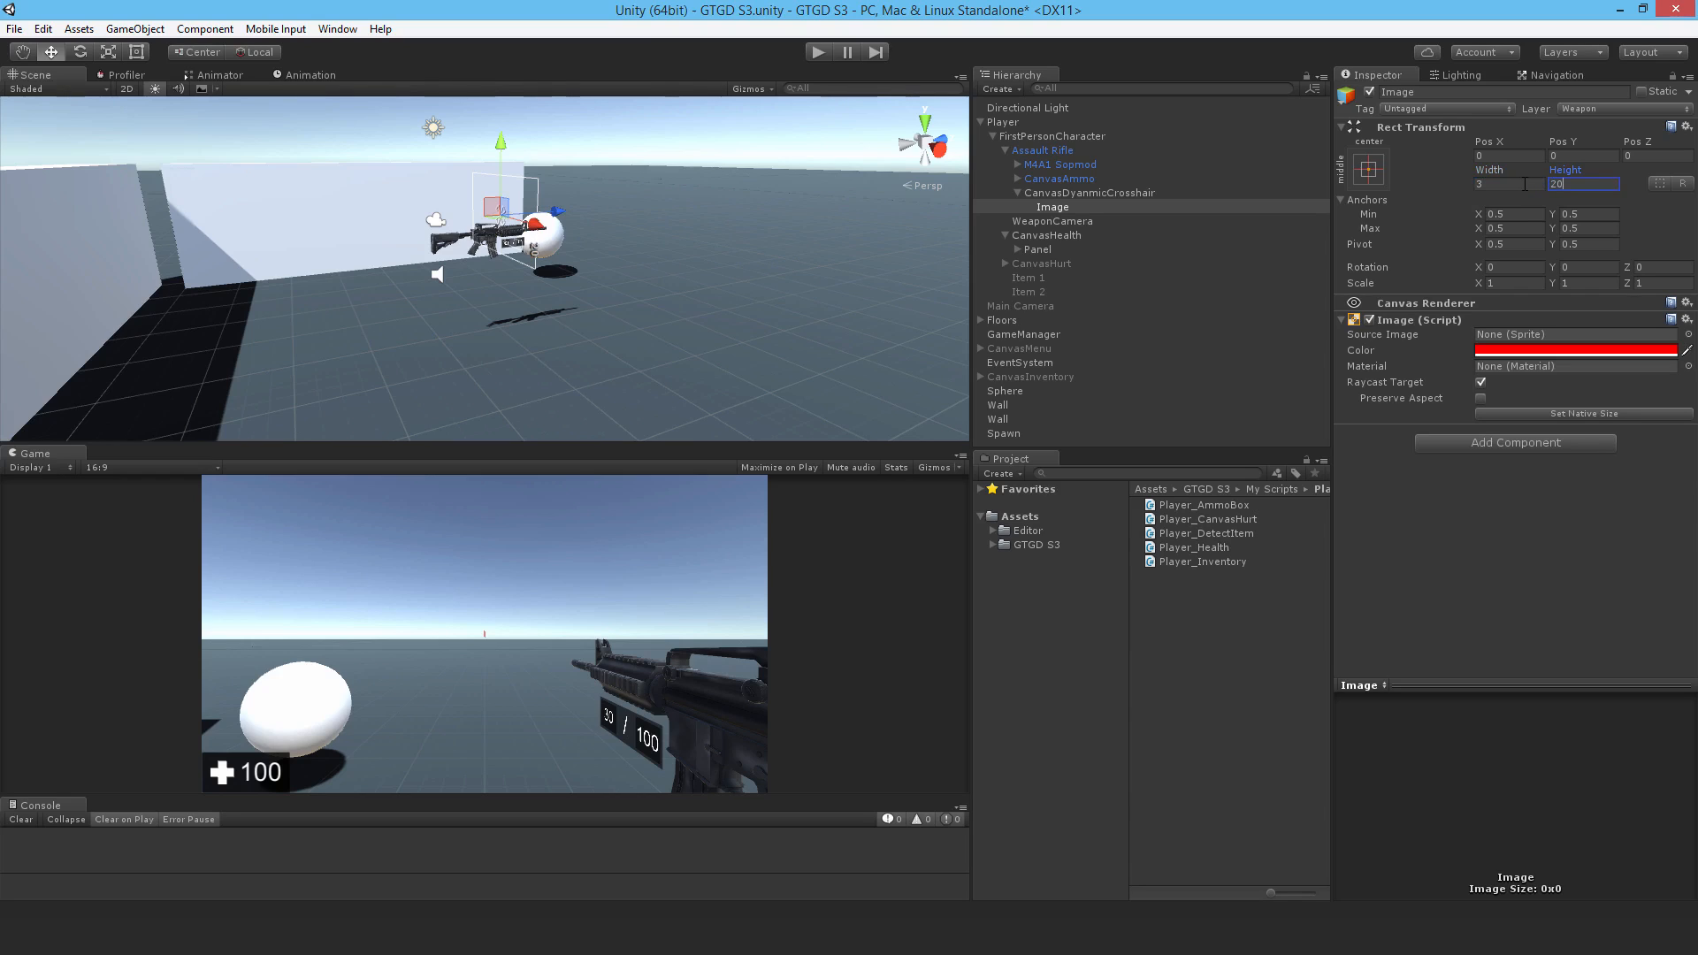
click(1581, 156)
text(Top)
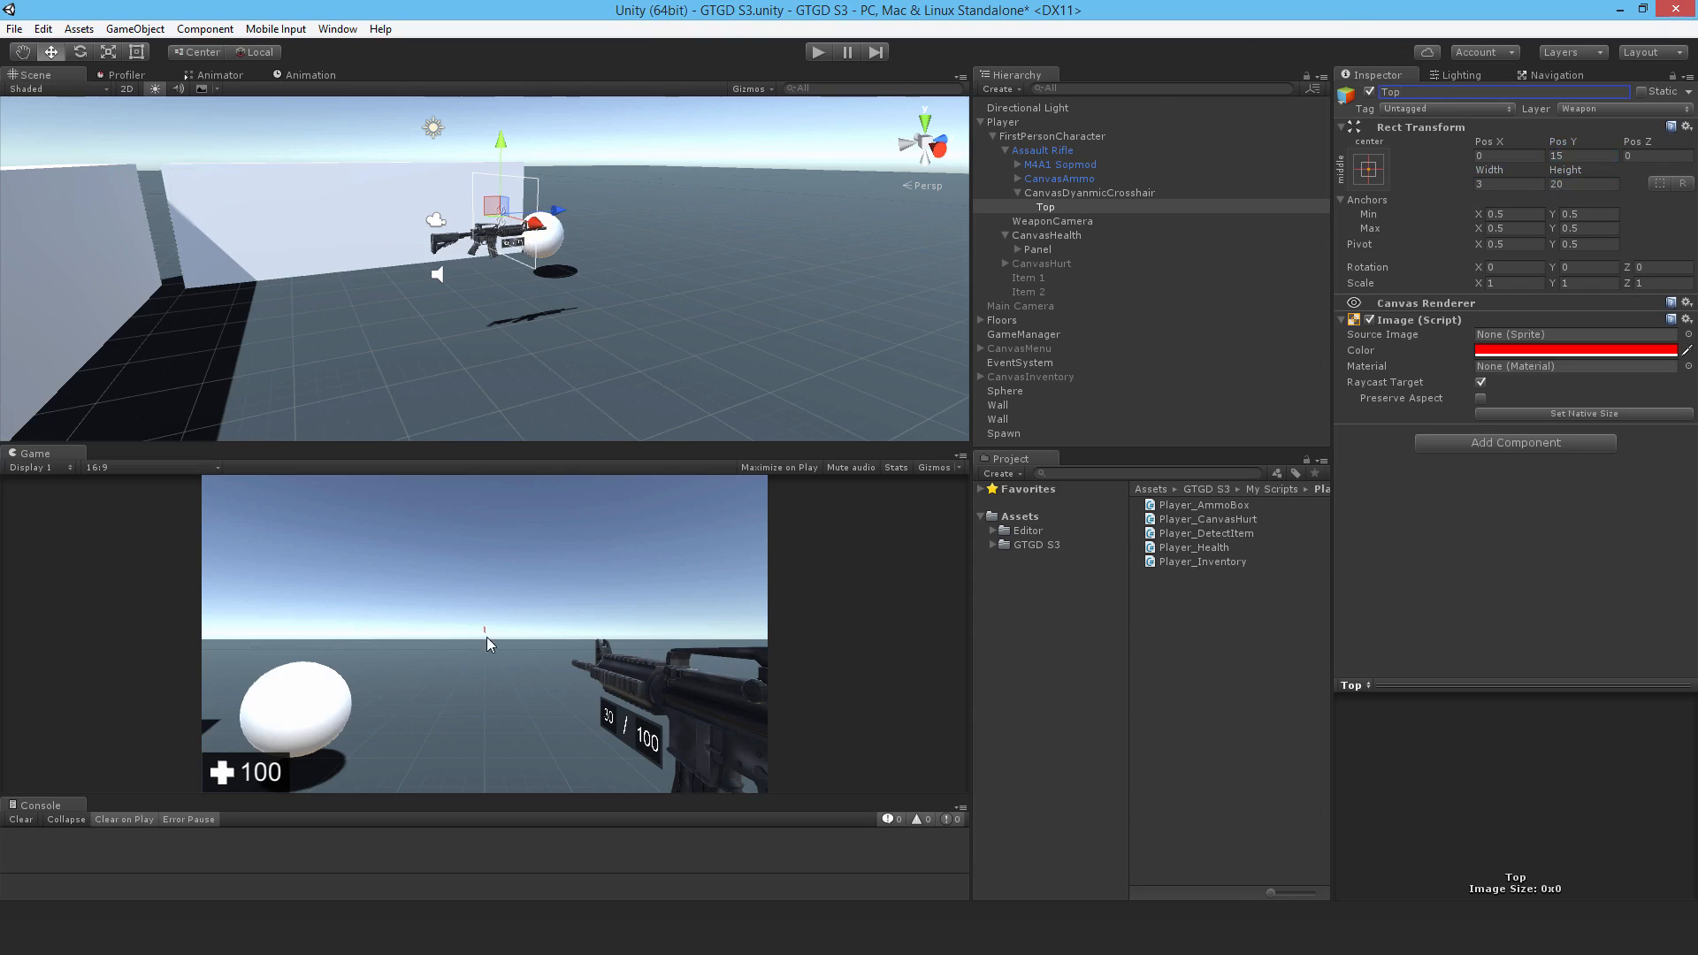
Duplicate Top as Bottom and place it at Pos Y -15.
click(1046, 207)
text(Bottom)
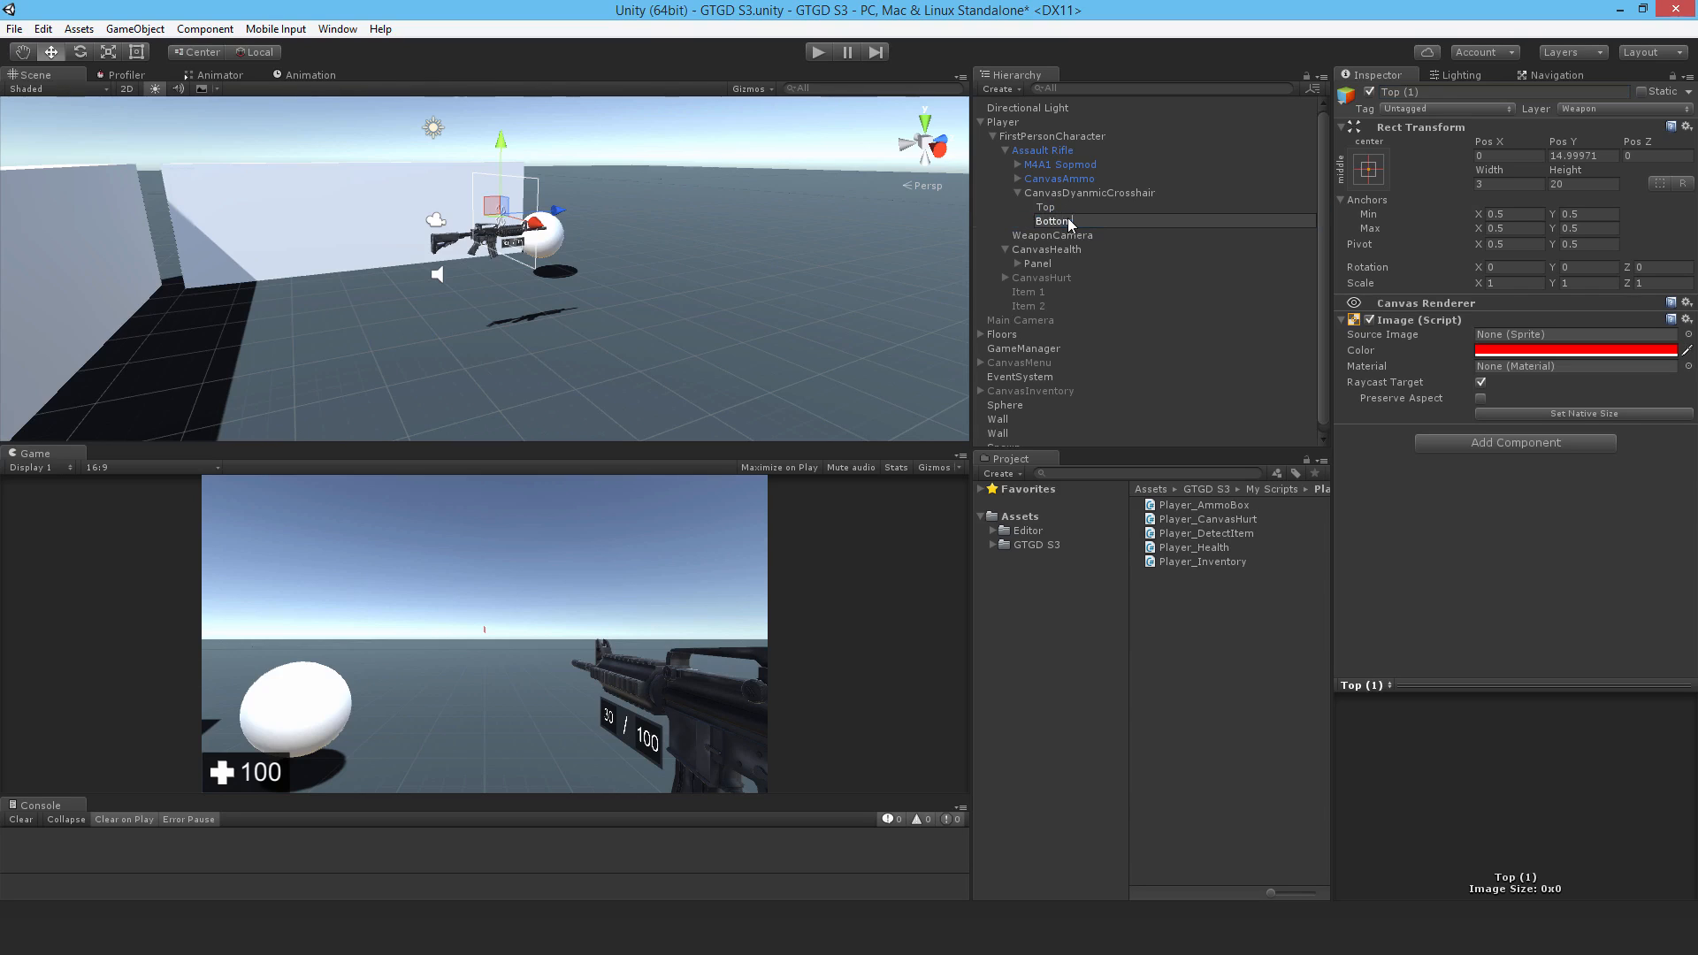
click(1051, 221)
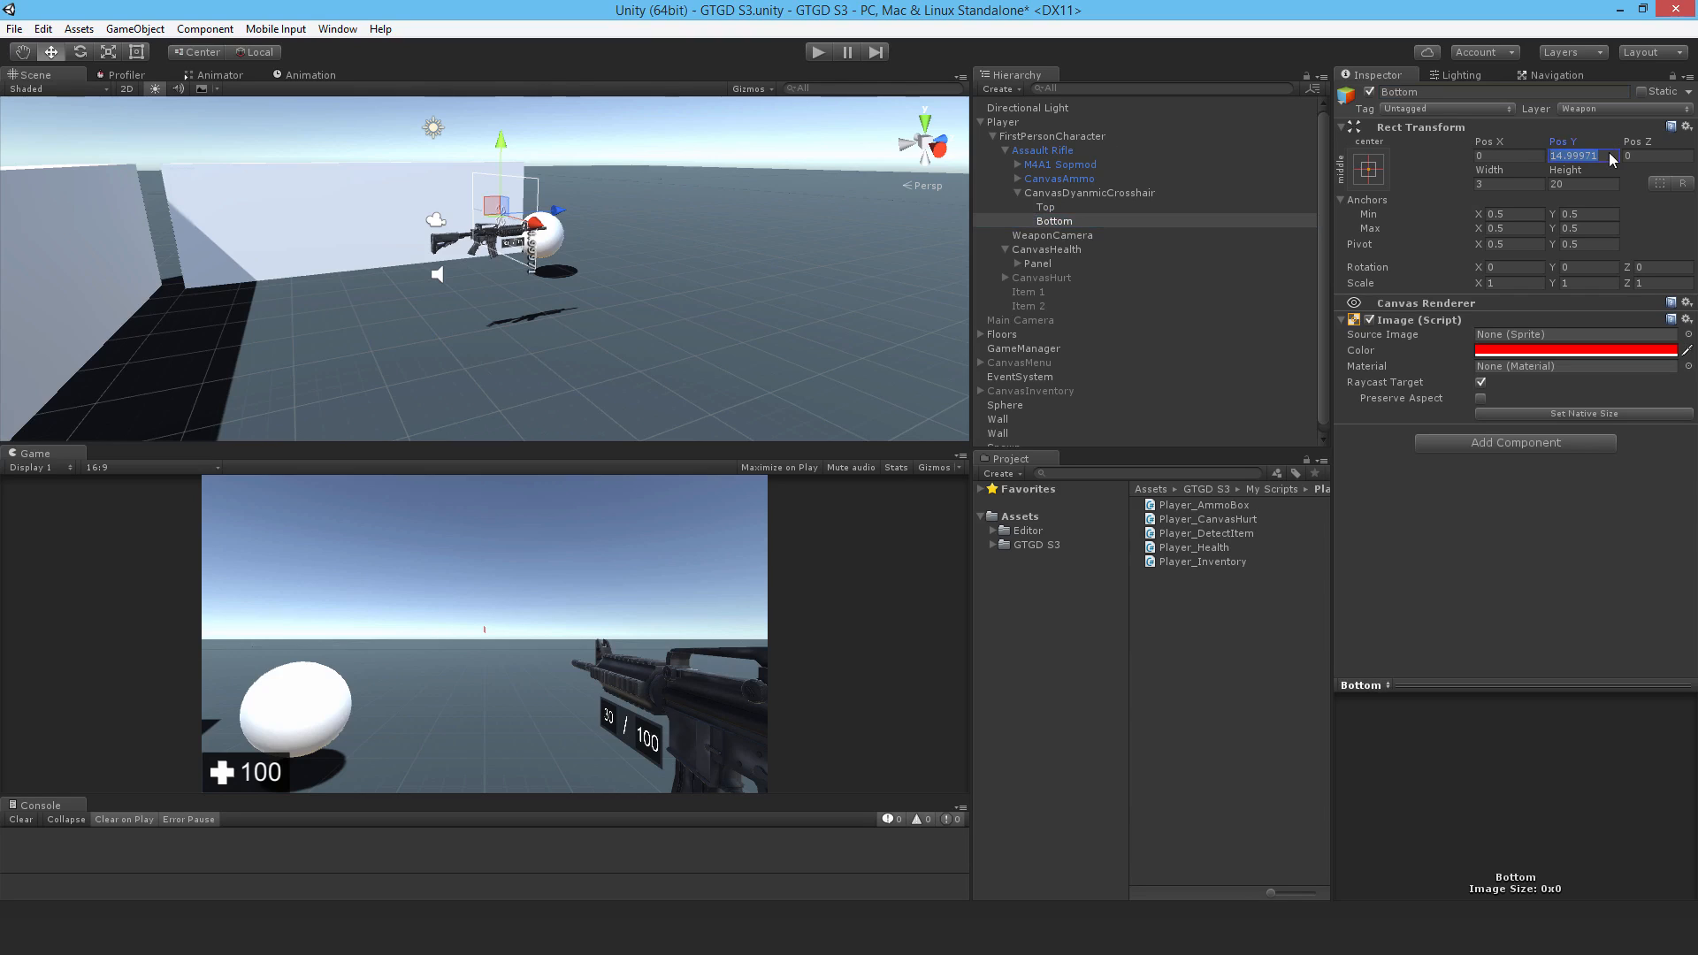
text(-15)
text(Right)
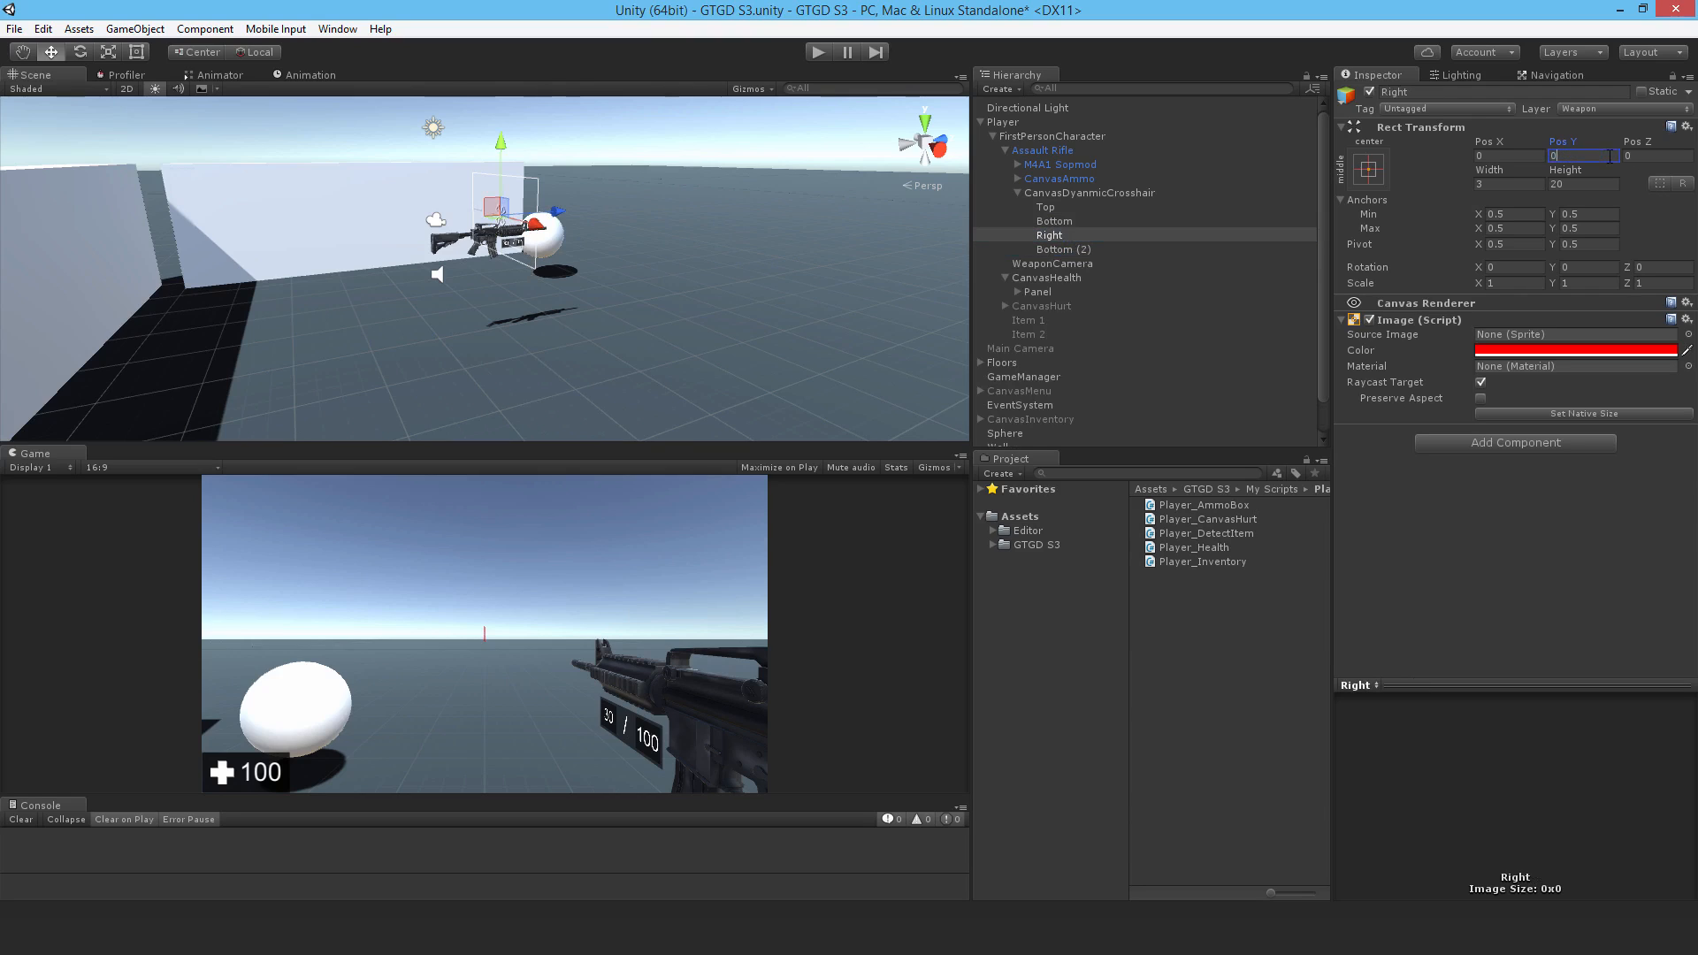
Make Right and the second copy 20×3 horizontal bars at Pos X 15 and -15, Pos Y 0.
click(1505, 156)
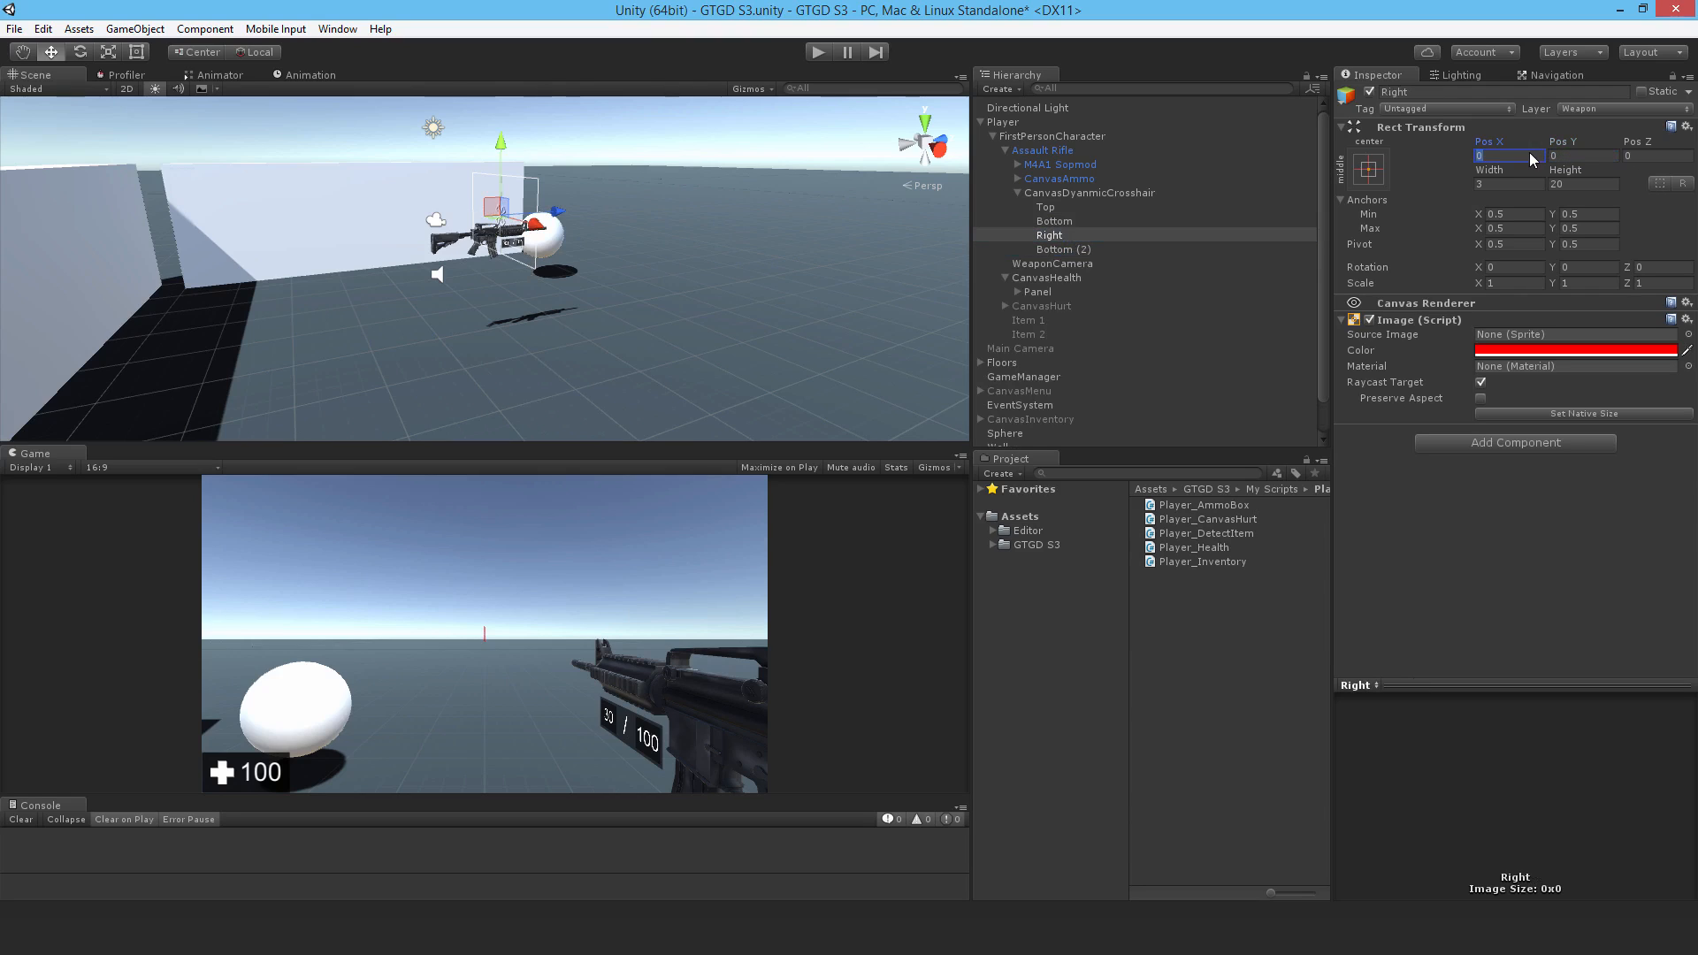
text(15)
click(1584, 182)
text(3)
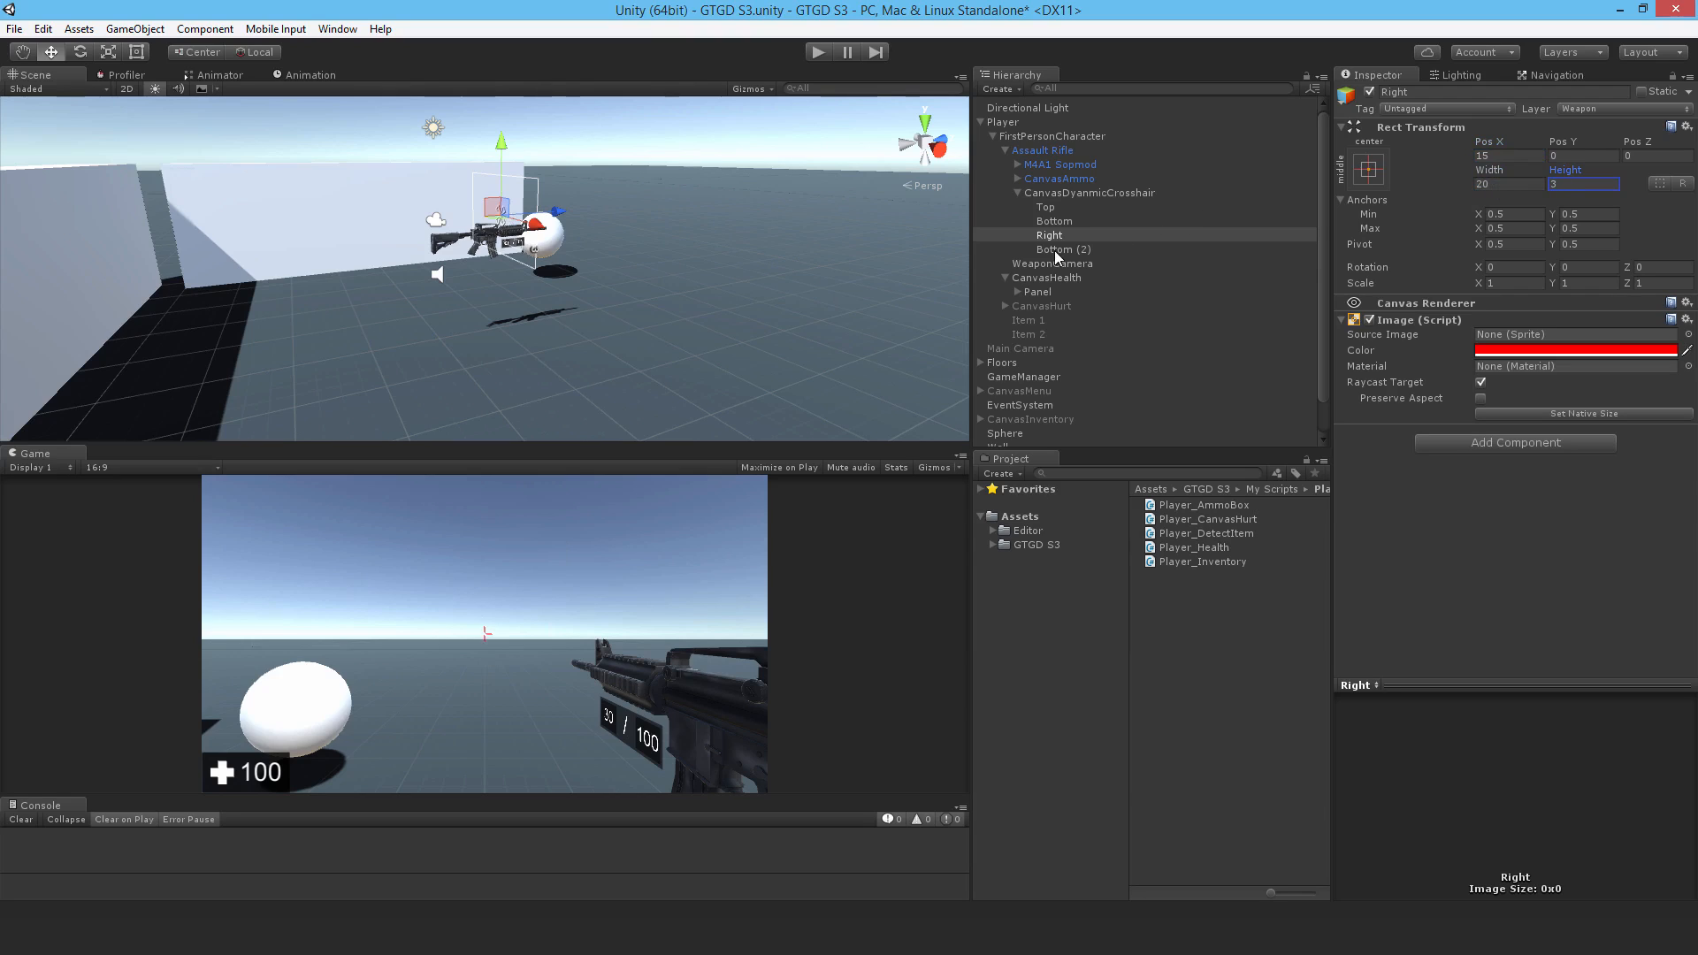
click(1065, 250)
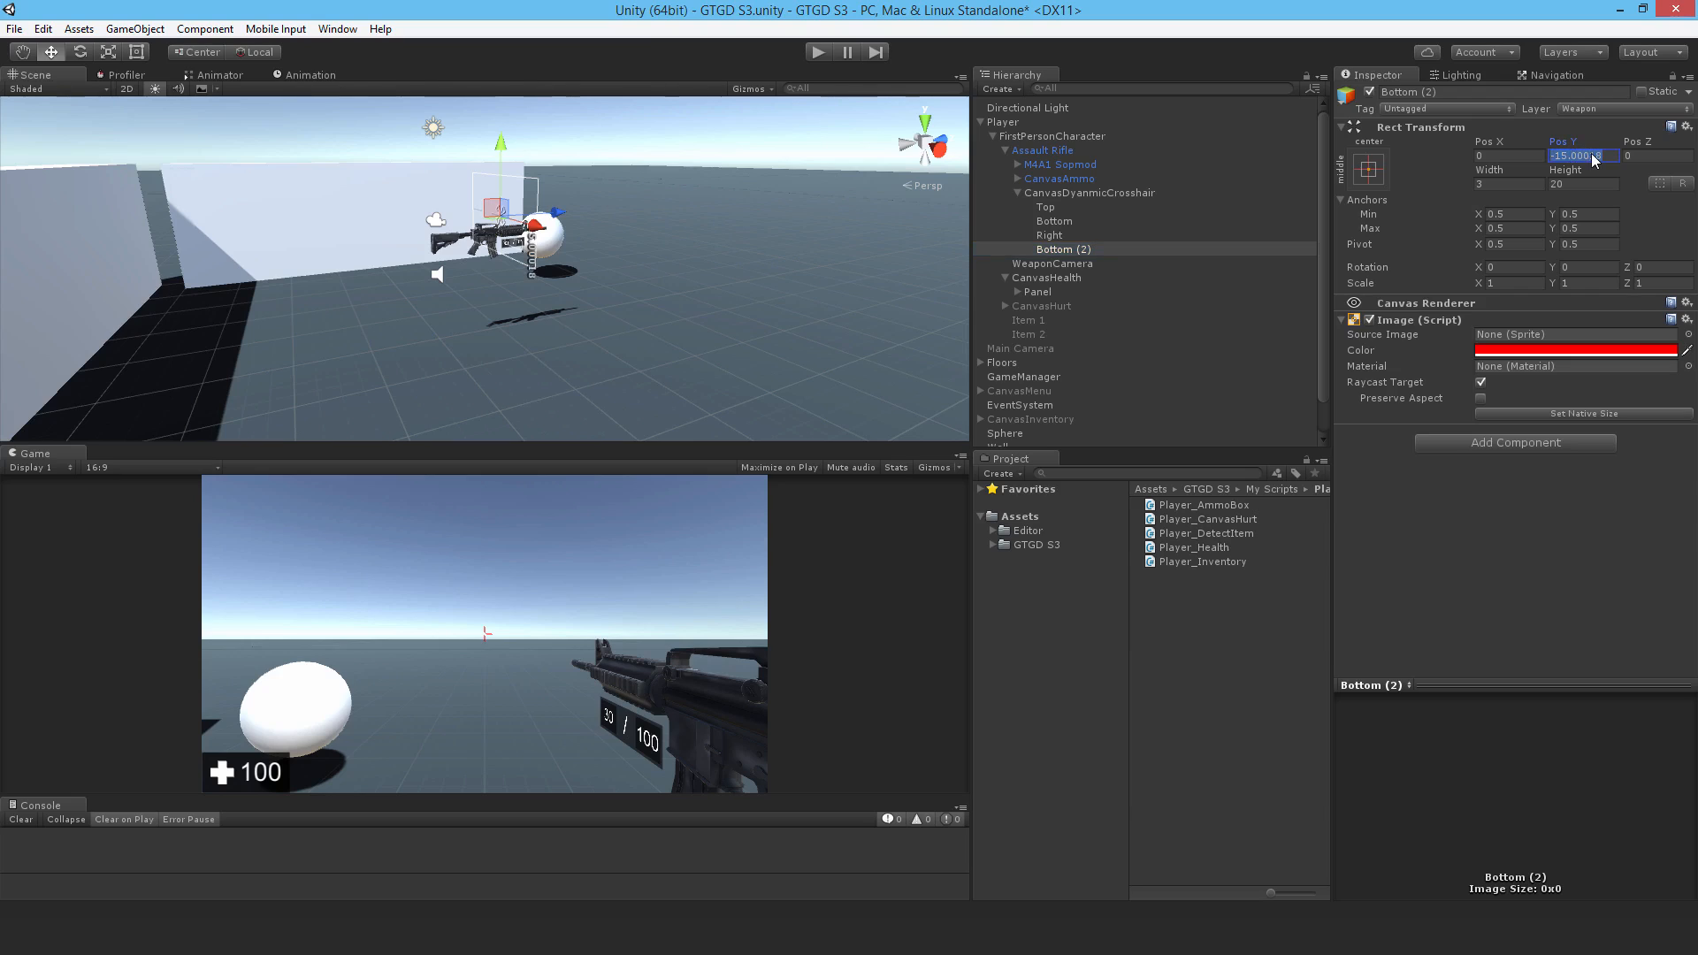
text(0)
click(1509, 155)
text(-15)
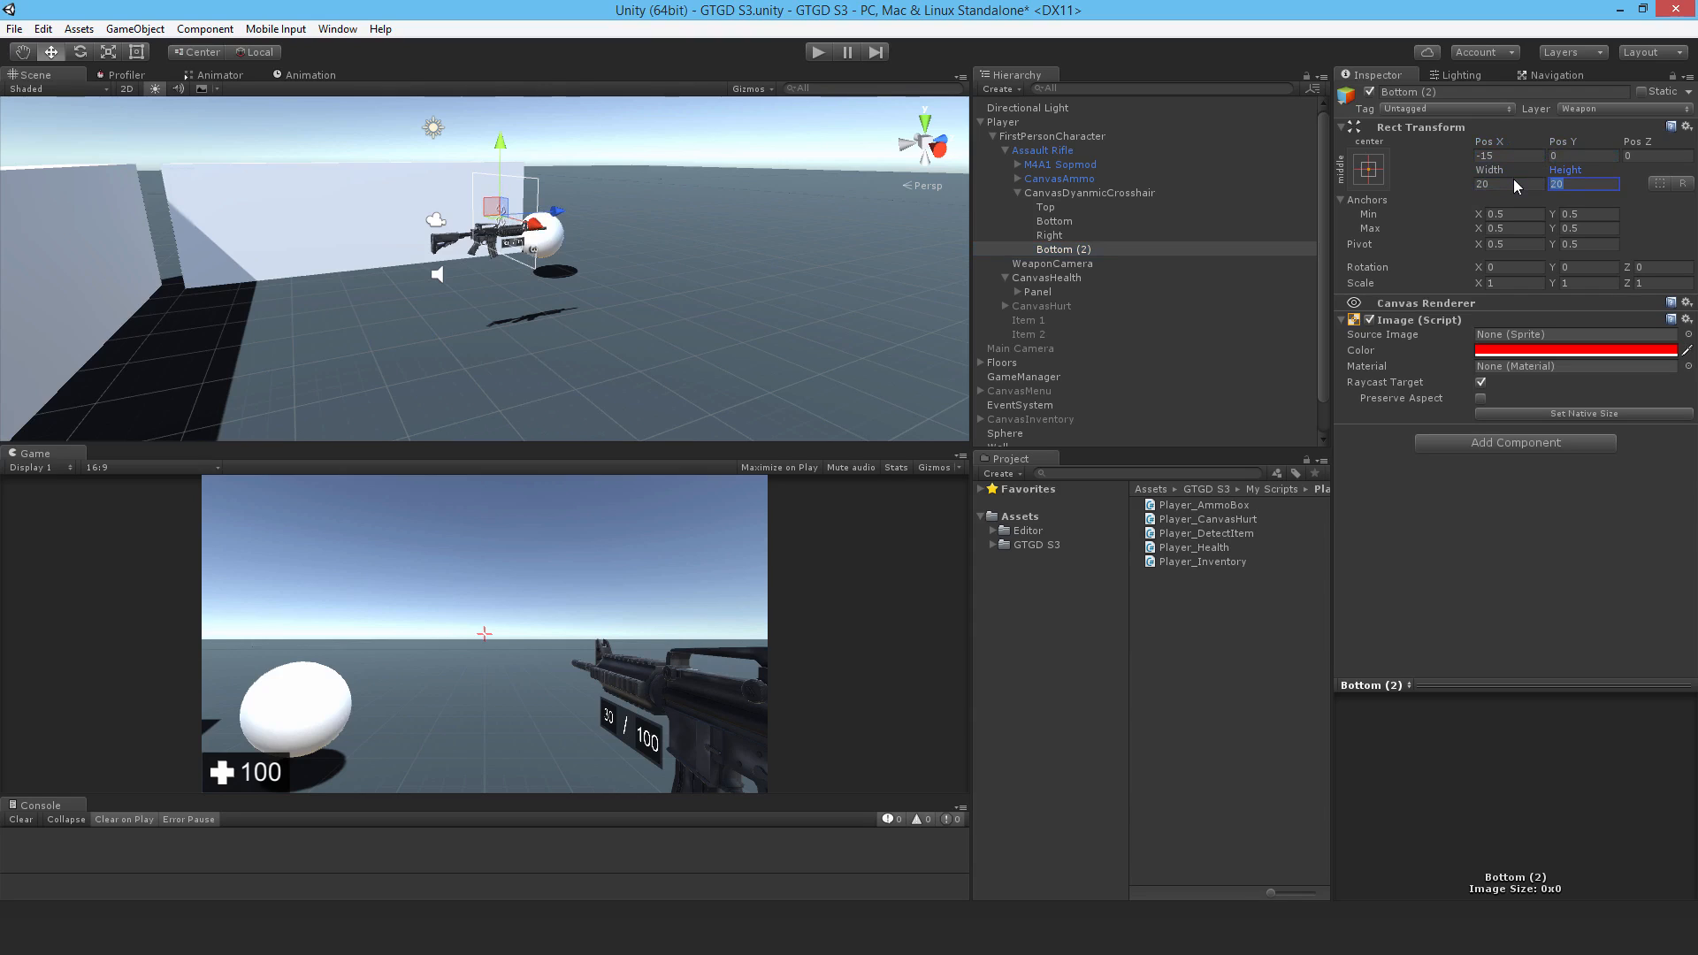
text(3)
click(1504, 92)
text(Left)
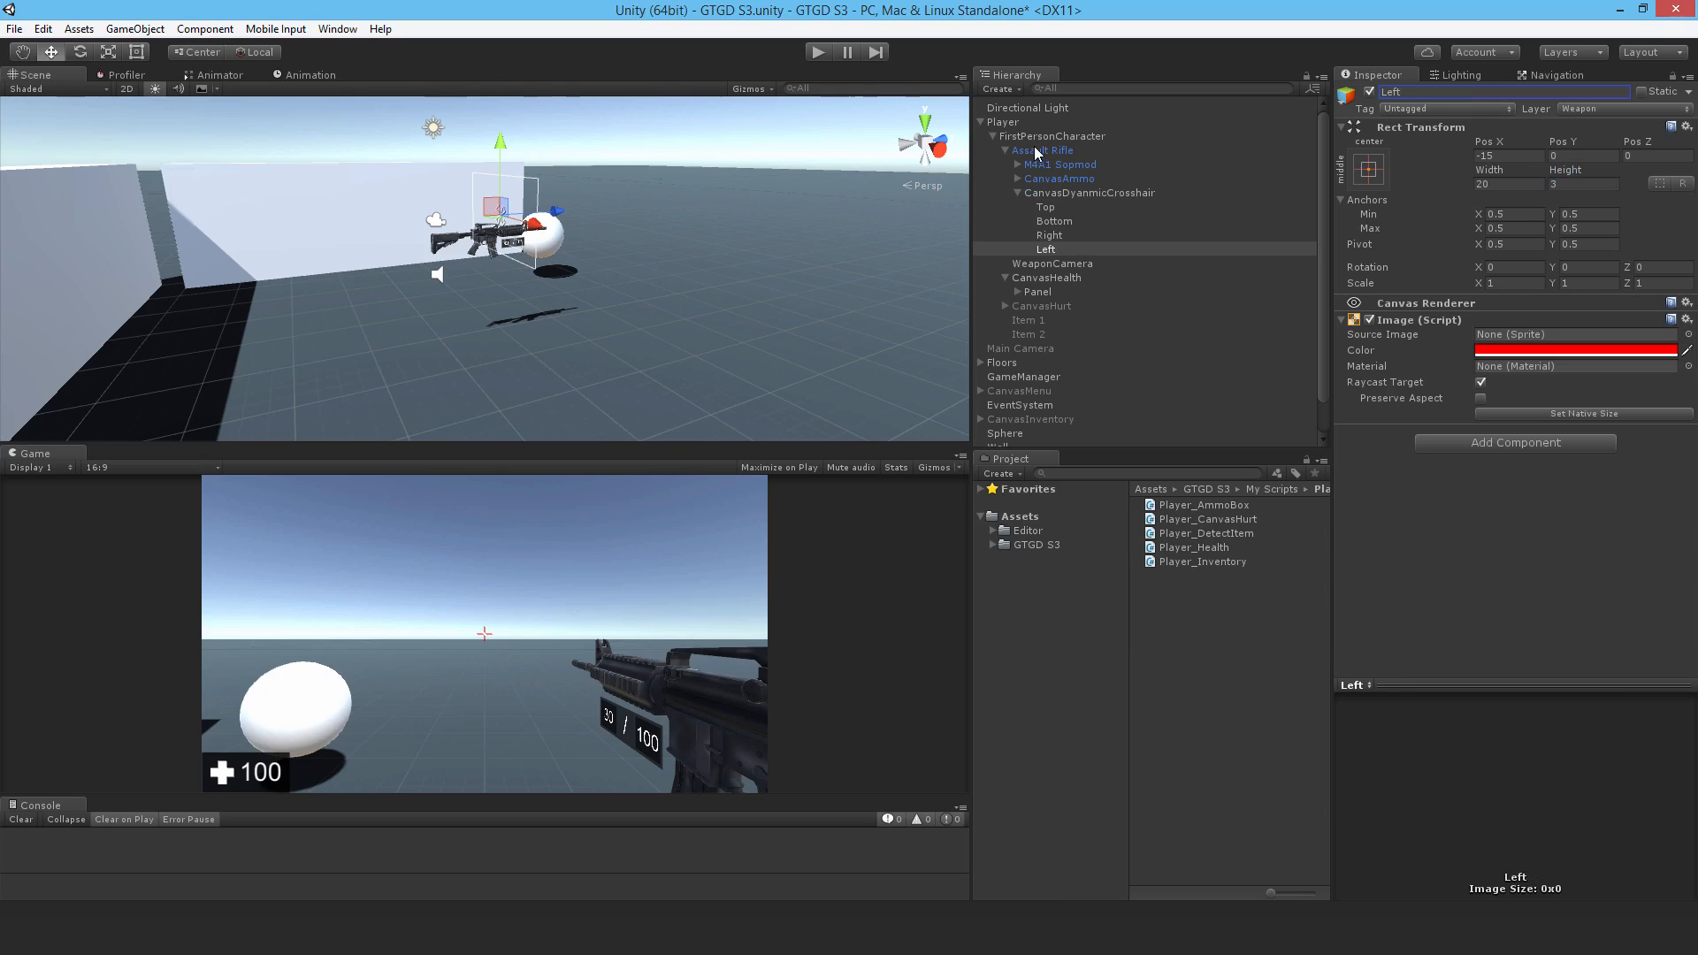
Rename Bottom (2) to Left and reselect CanvasDynamicCrosshair under the Assault Rifle.
click(1044, 149)
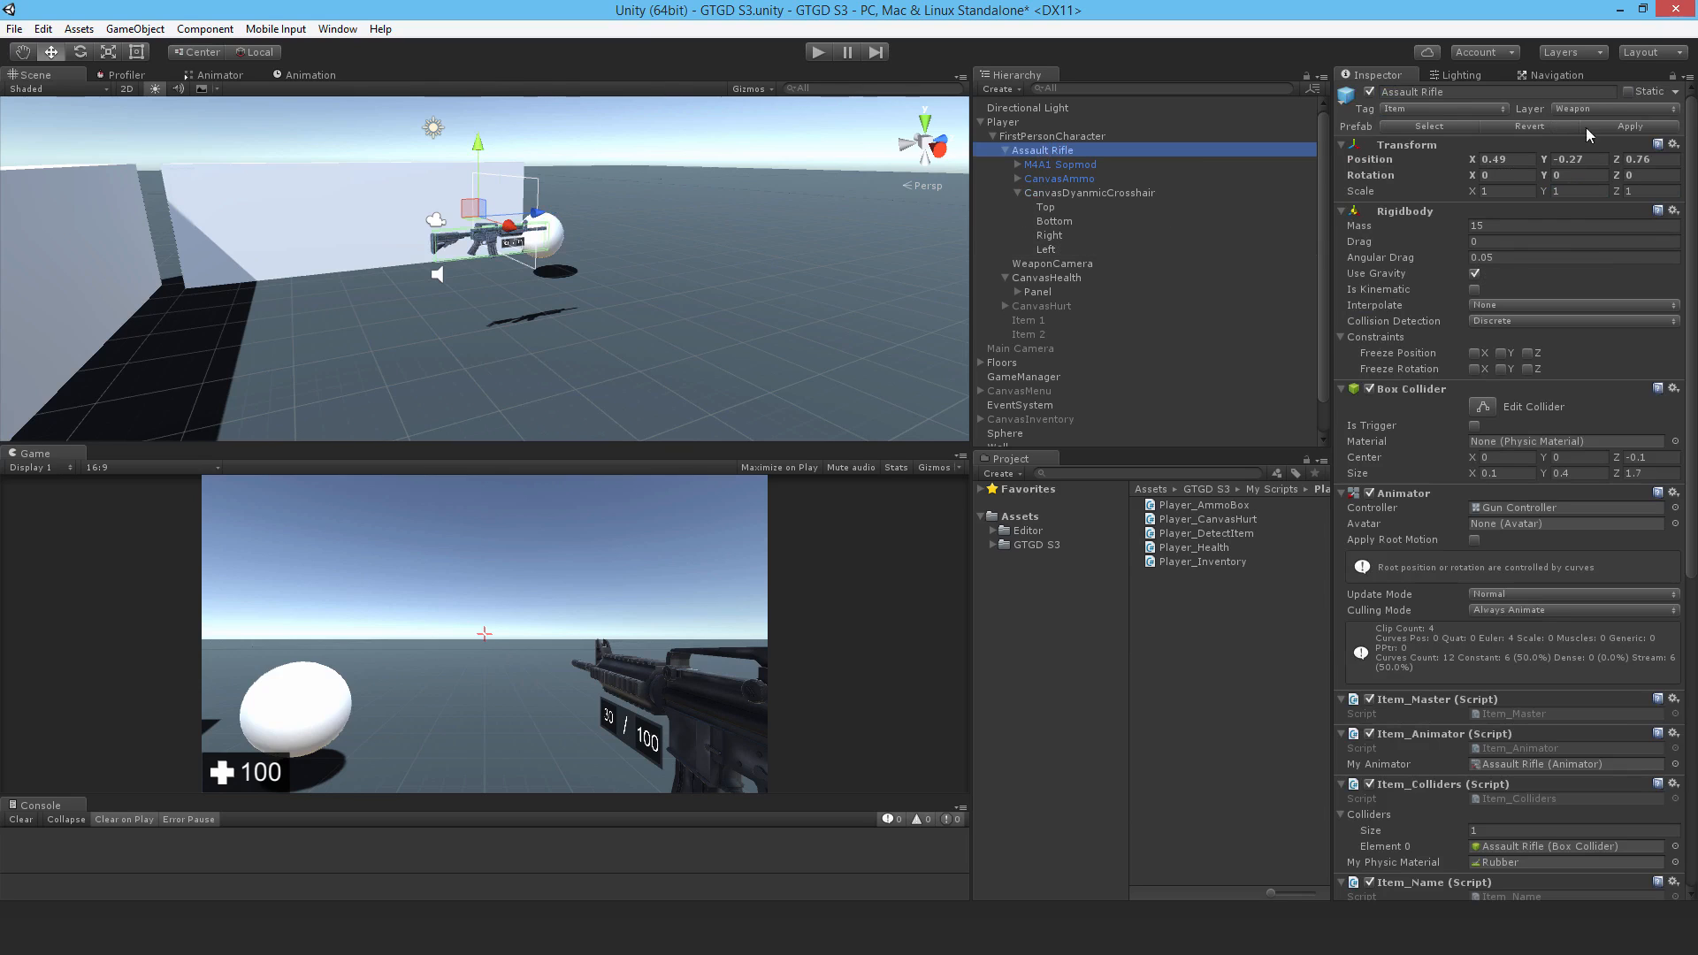
click(1091, 602)
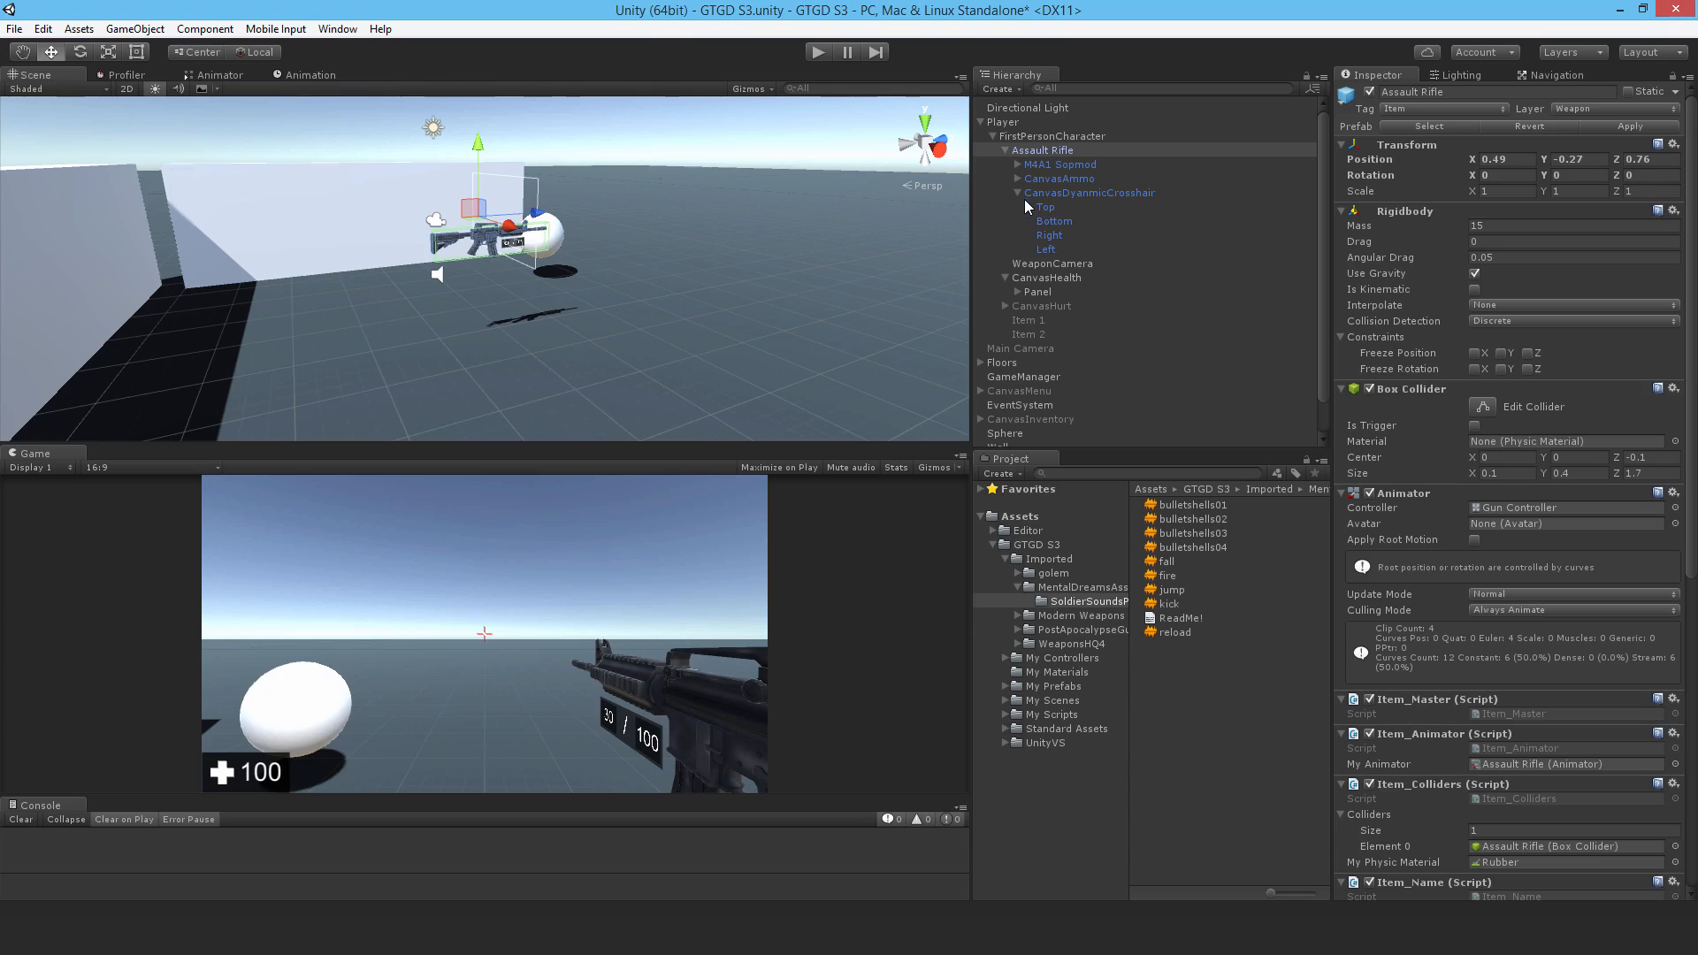
click(1088, 193)
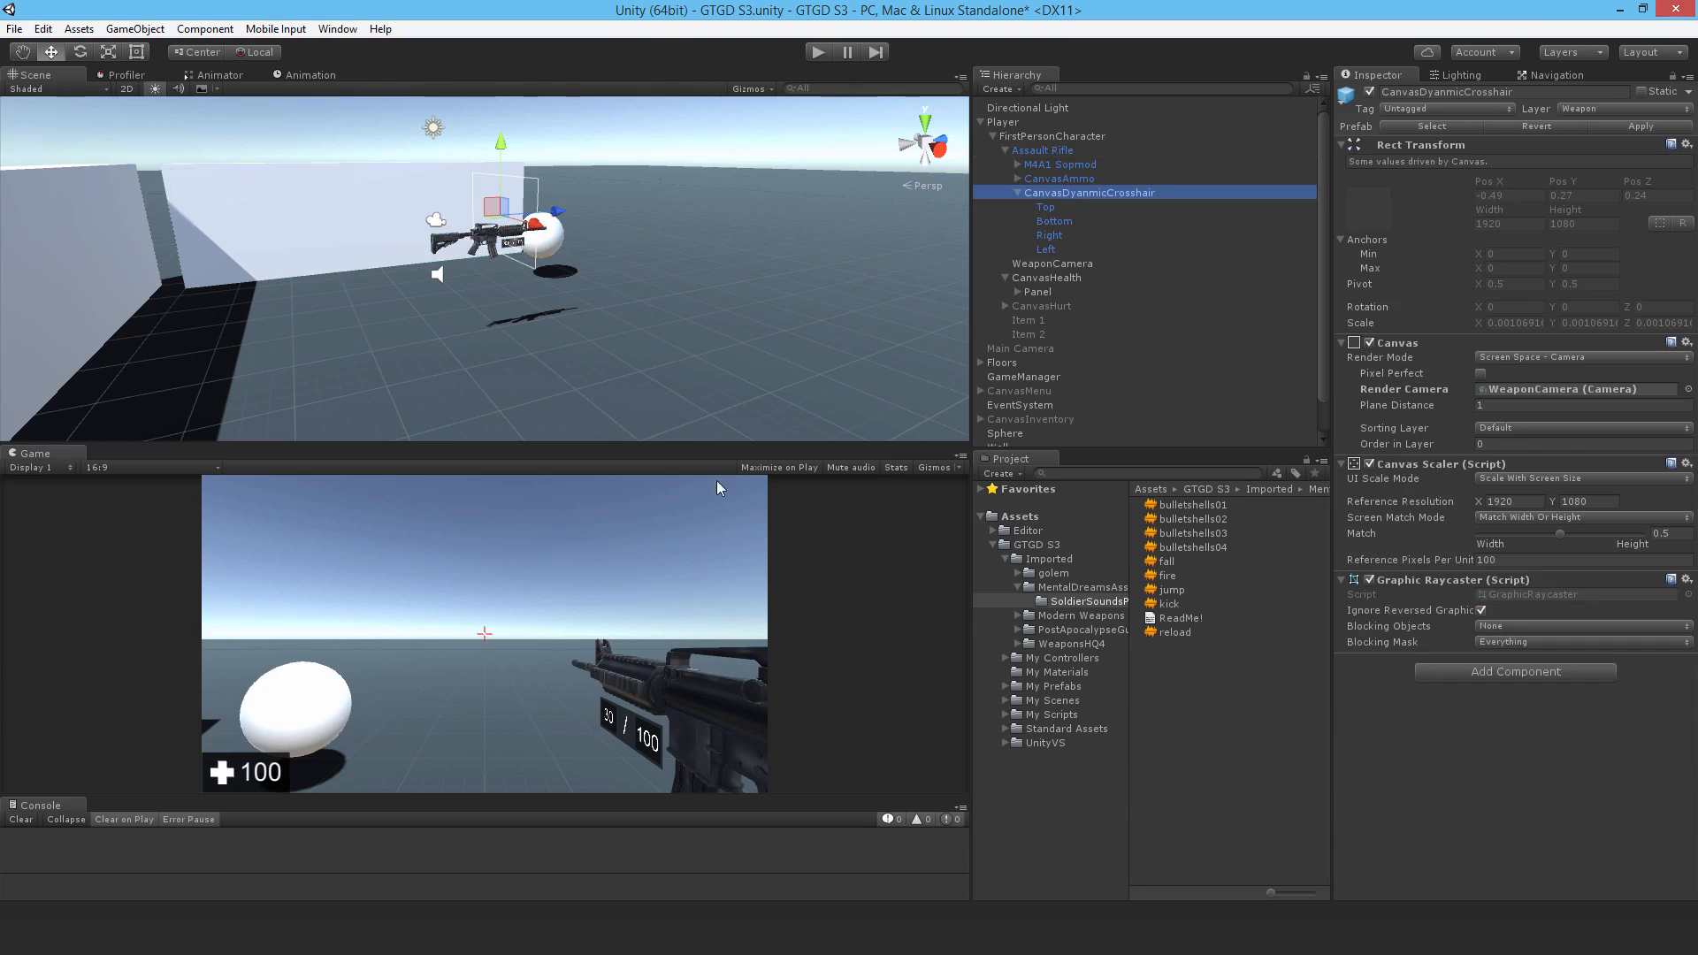
mouse_move(421, 618)
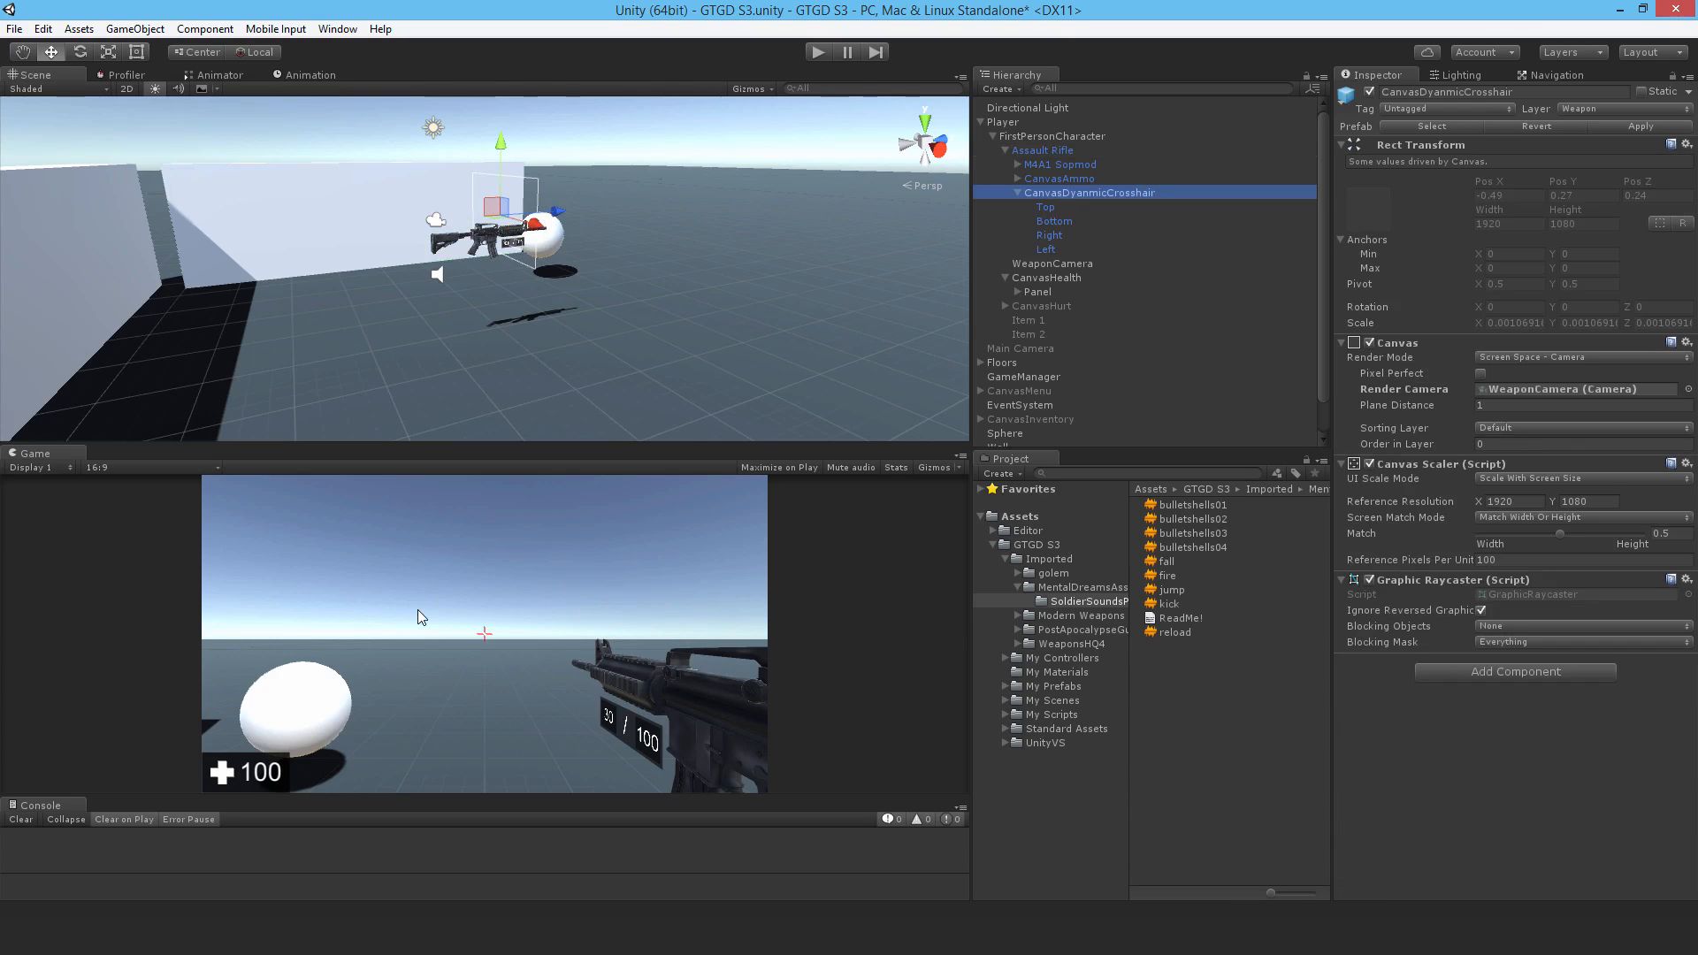
mouse_move(496, 631)
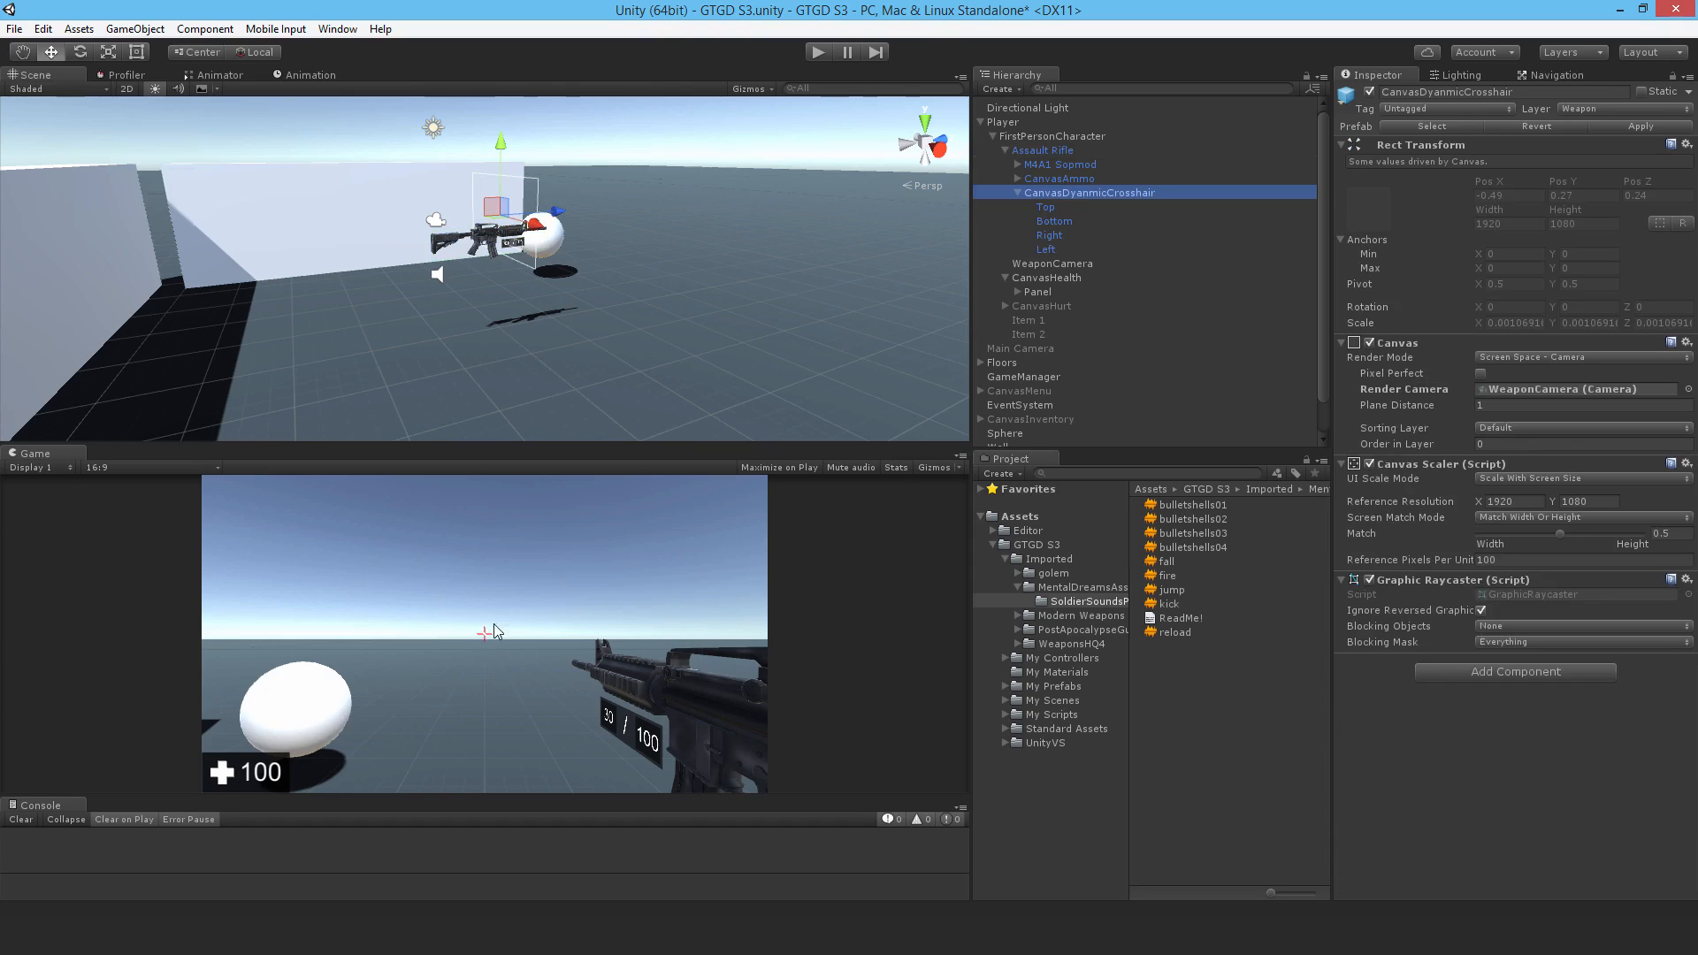
mouse_move(539, 607)
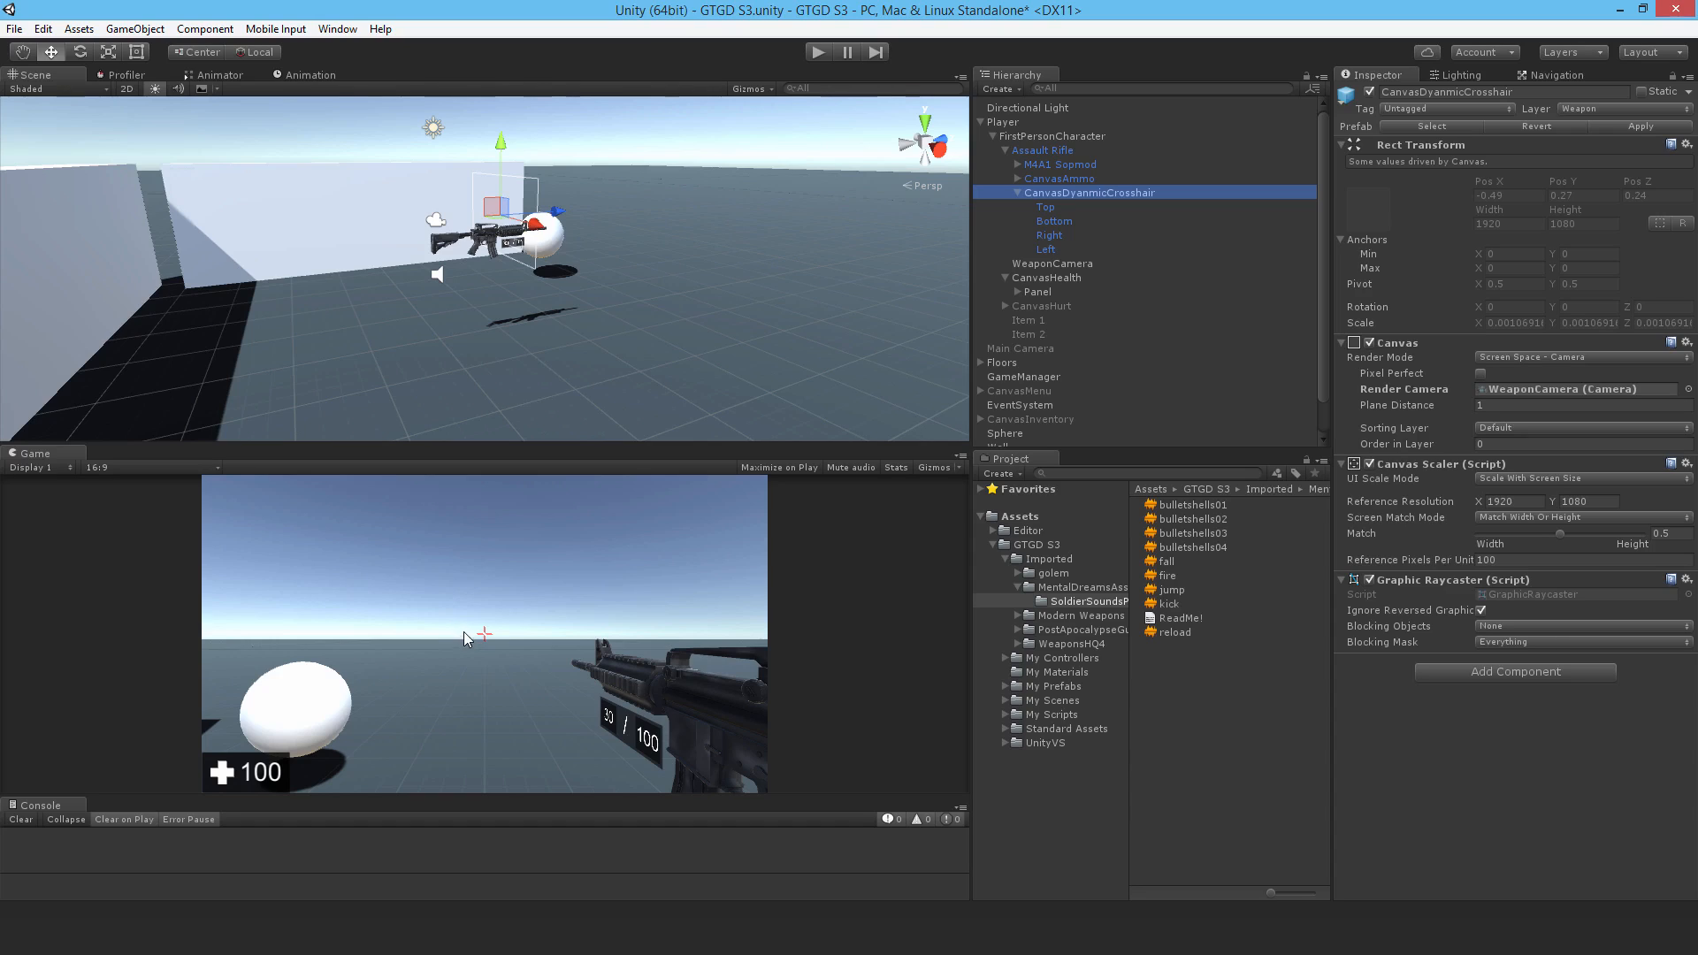
mouse_move(1026, 214)
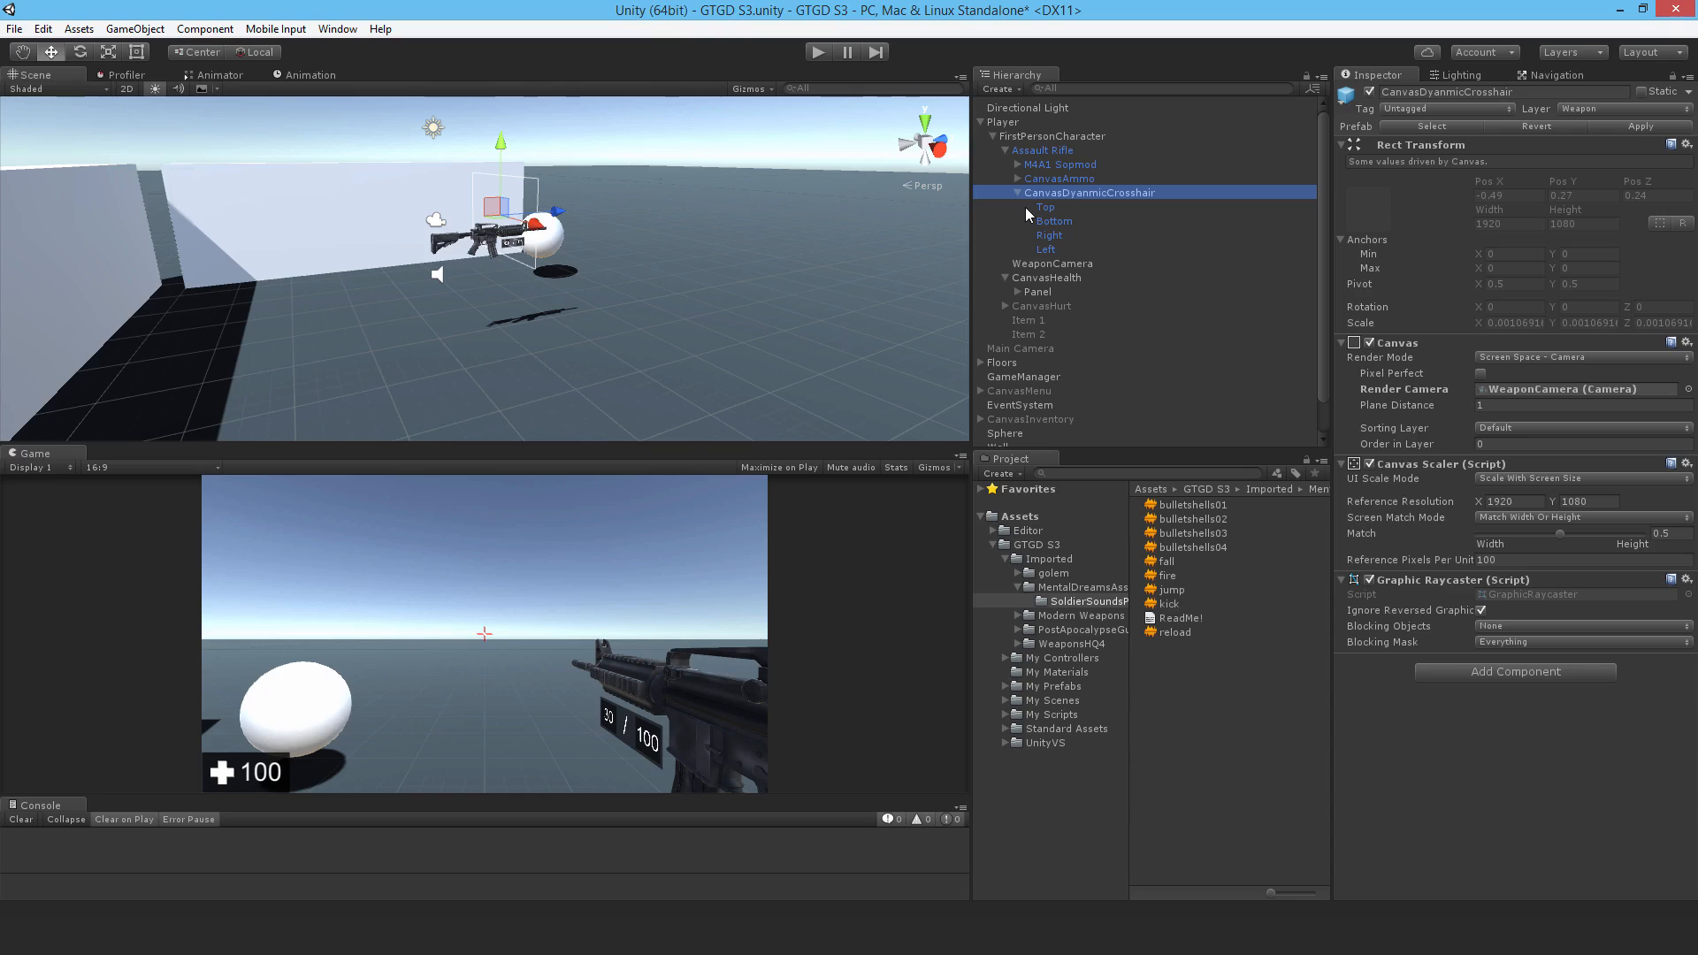